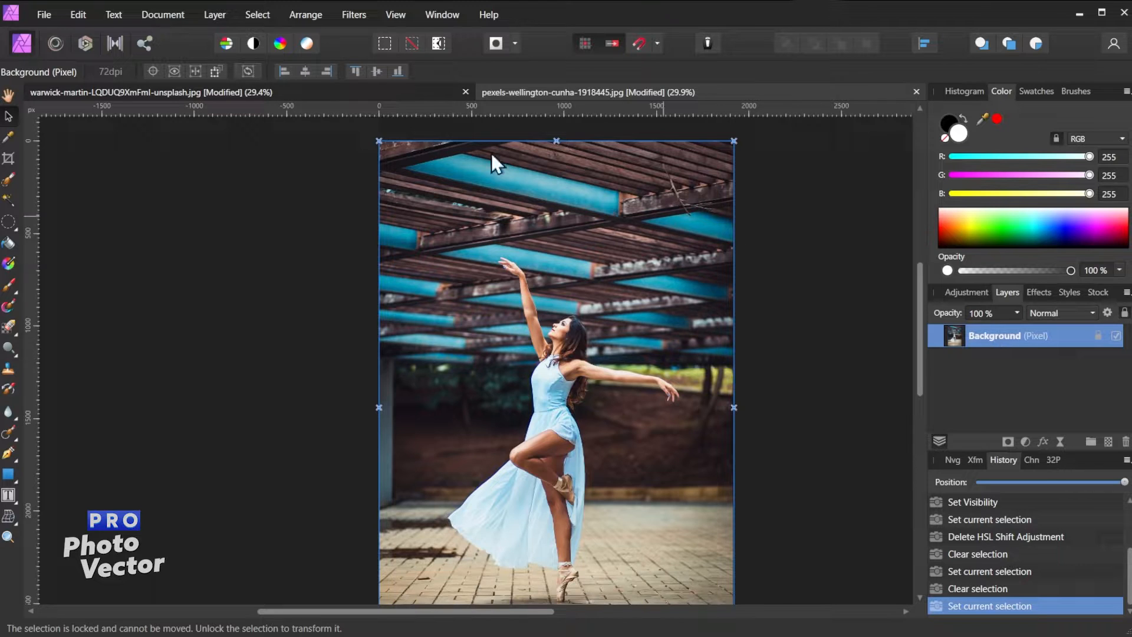
Open the Layer menu to reach New Adjustment Layer and its HSL entry.
{"action": "left_click", "coordinate": [214, 14]}
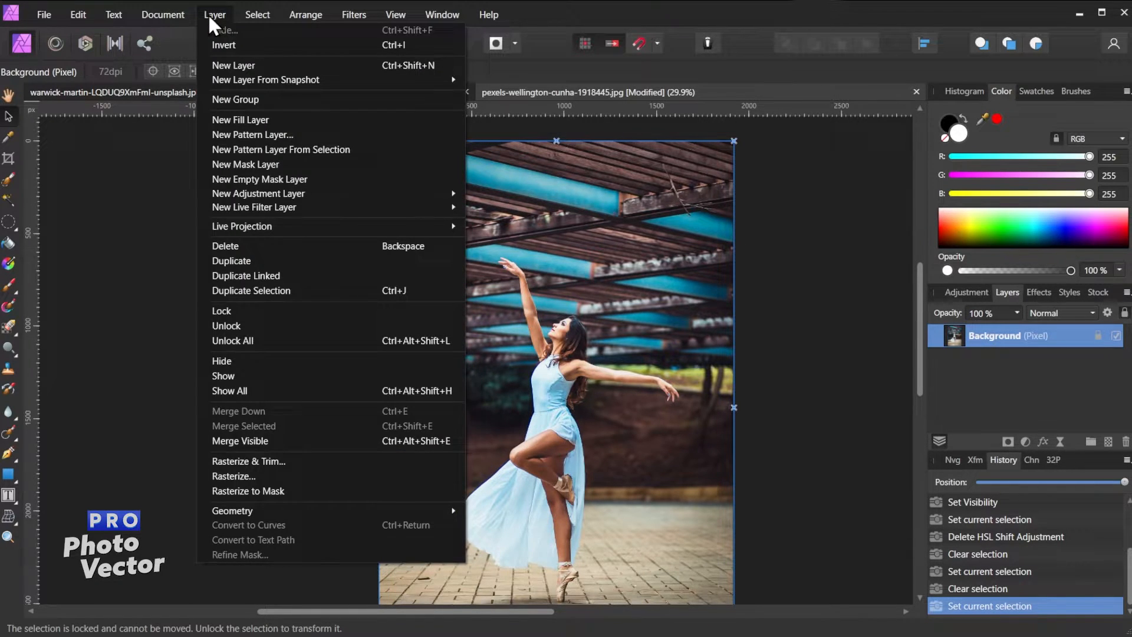
{"action": "mouse_move", "coordinate": [258, 194]}
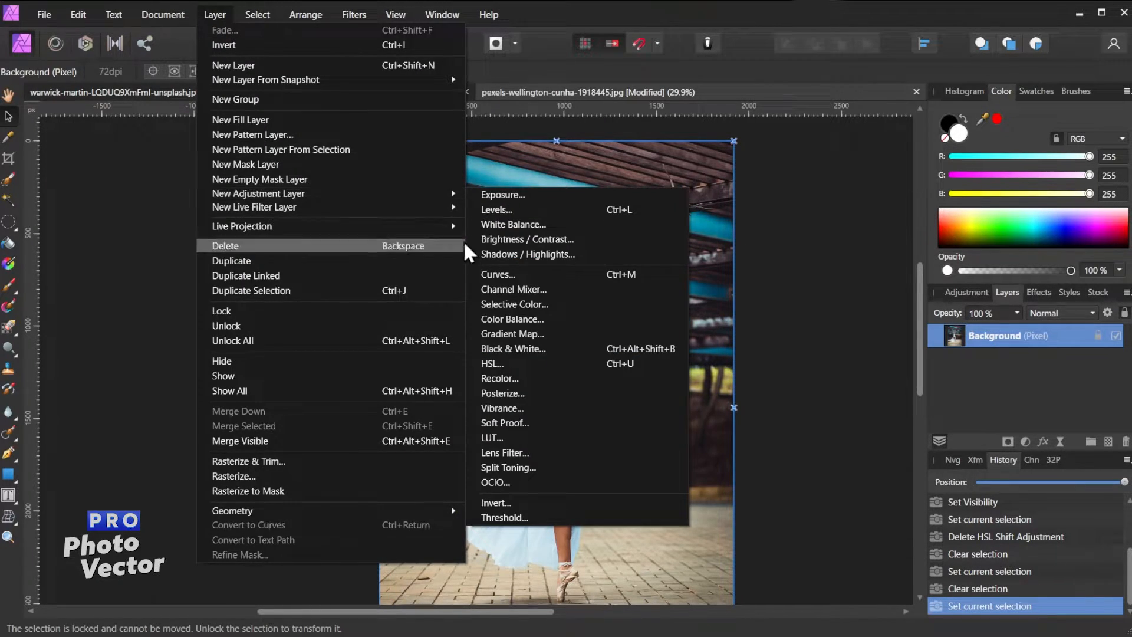
{"action": "mouse_move", "coordinate": [502, 372]}
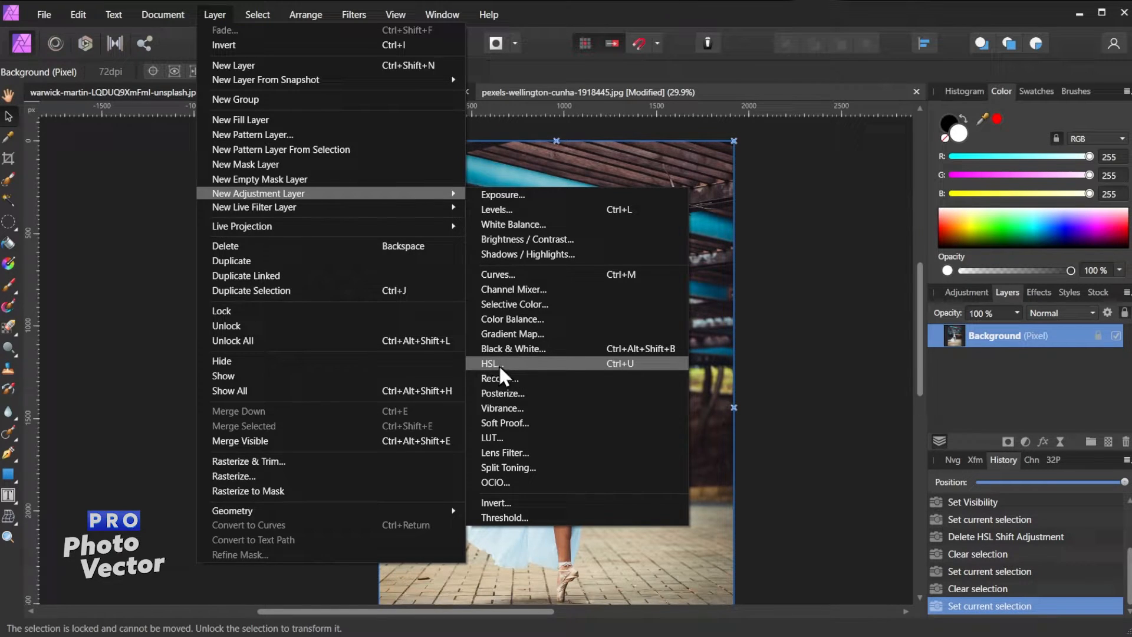
Add an HSL Shift layer, preview teal and green hue shifts, then reset hue to 0.
{"action": "left_click", "coordinate": [489, 364]}
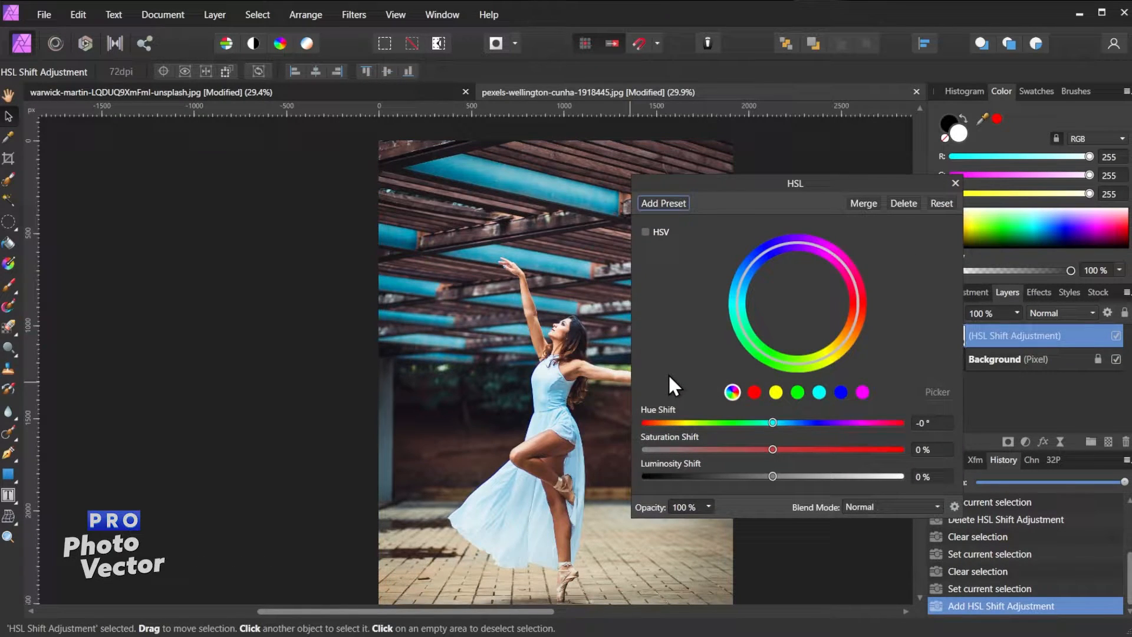
{"action": "mouse_move", "coordinate": [853, 201]}
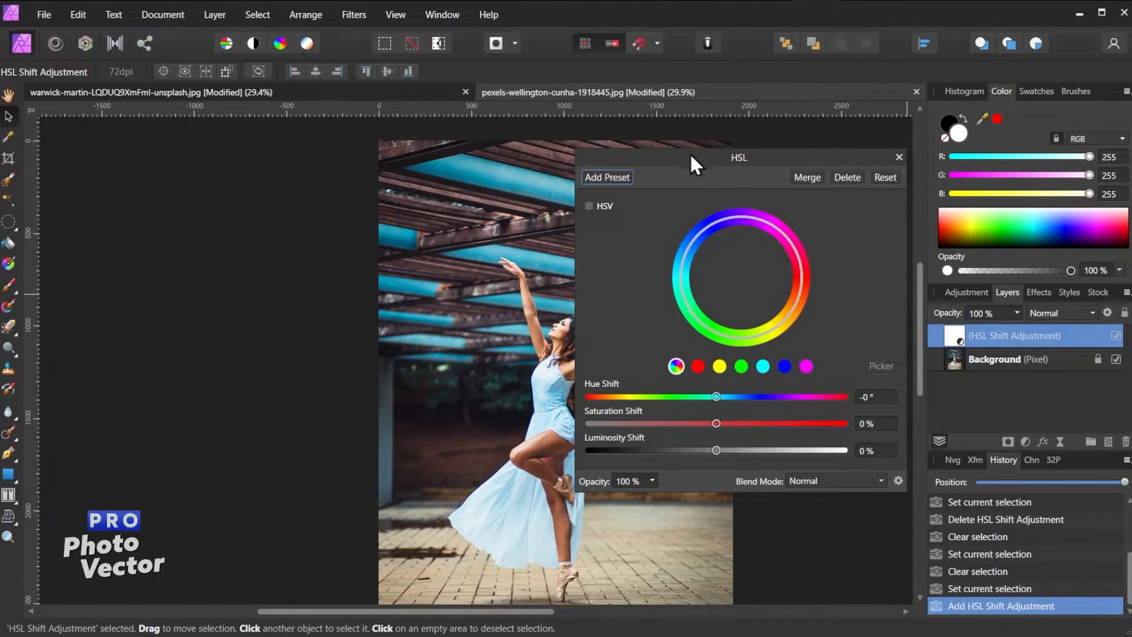
{"action": "left_click_drag", "start_coordinate": [739, 157], "coordinate": [863, 128]}
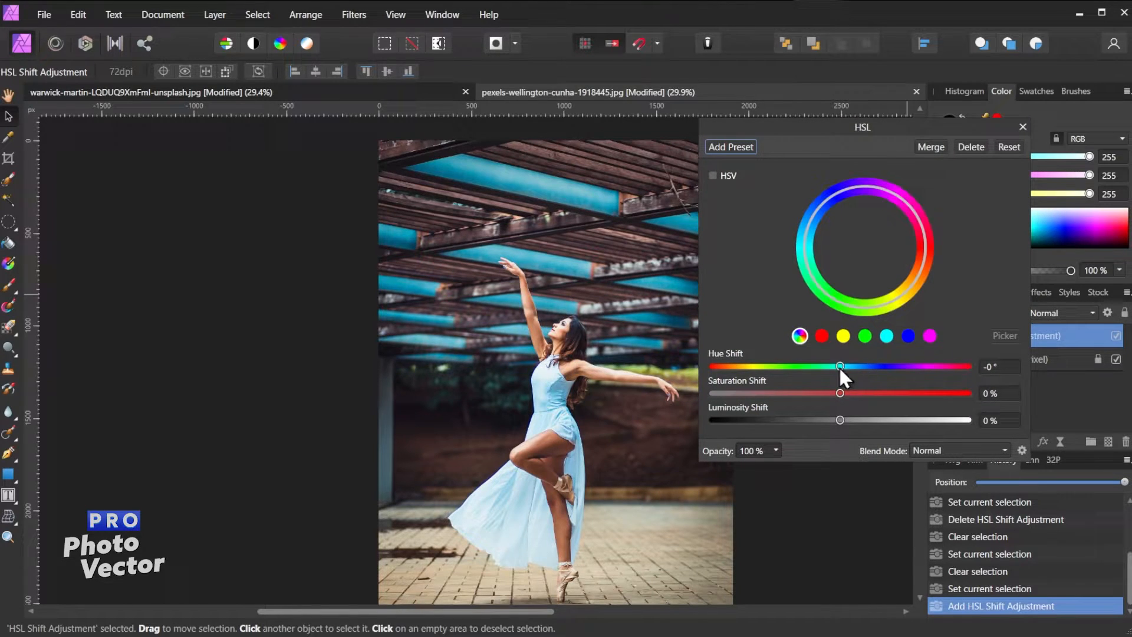
{"action": "left_click_drag", "start_coordinate": [840, 366], "coordinate": [849, 366]}
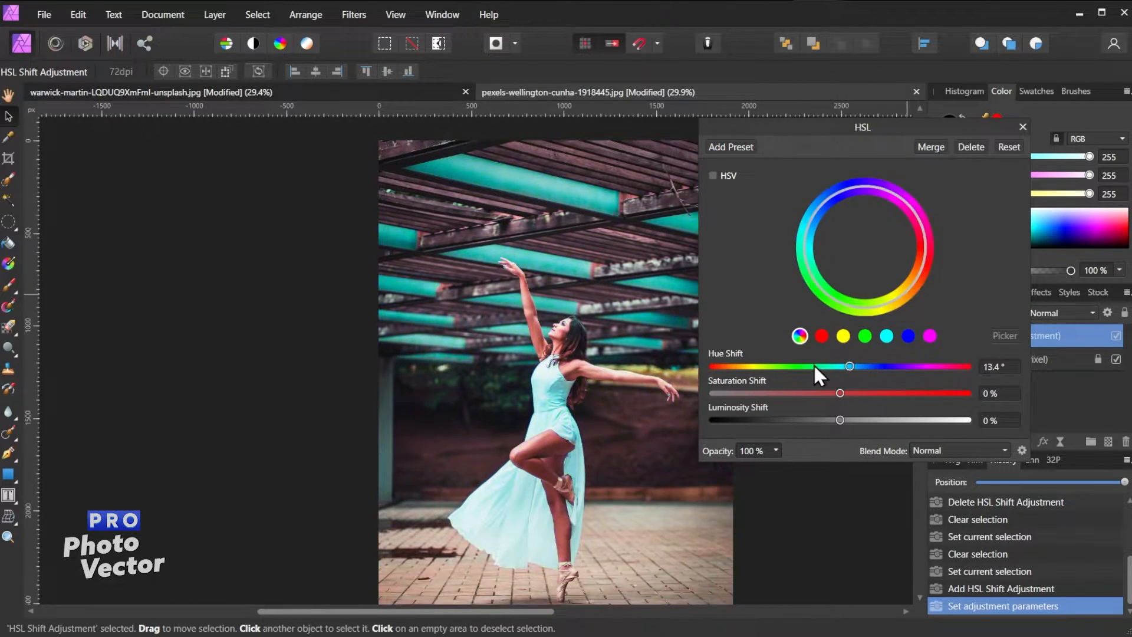
{"action": "left_click_drag", "start_coordinate": [850, 366], "coordinate": [881, 367]}
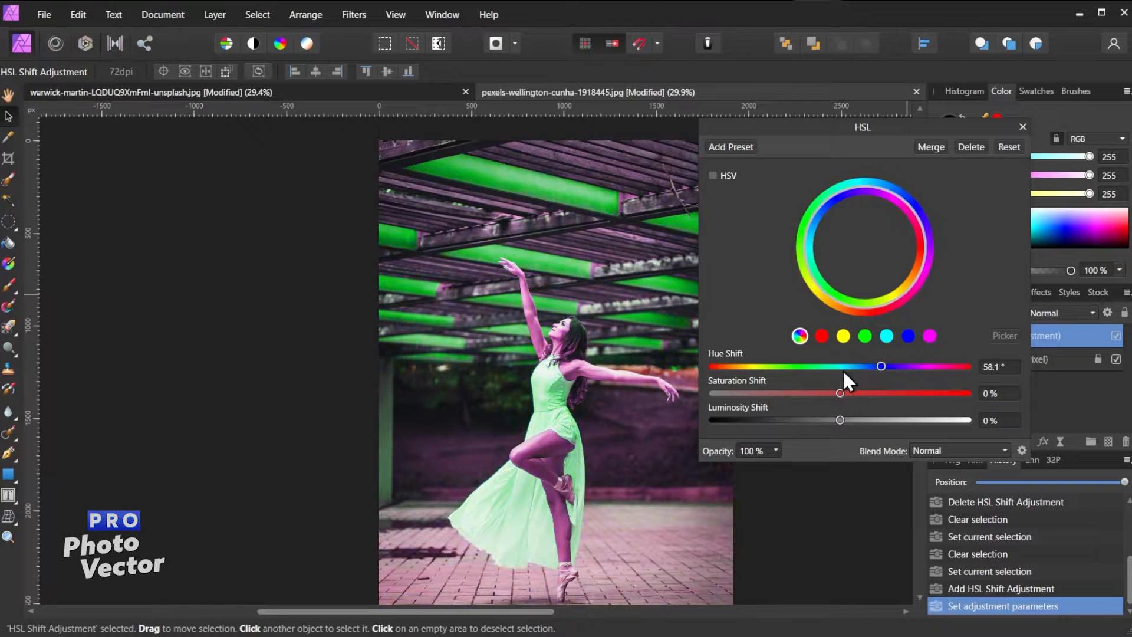
{"action": "left_click_drag", "start_coordinate": [881, 366], "coordinate": [845, 366]}
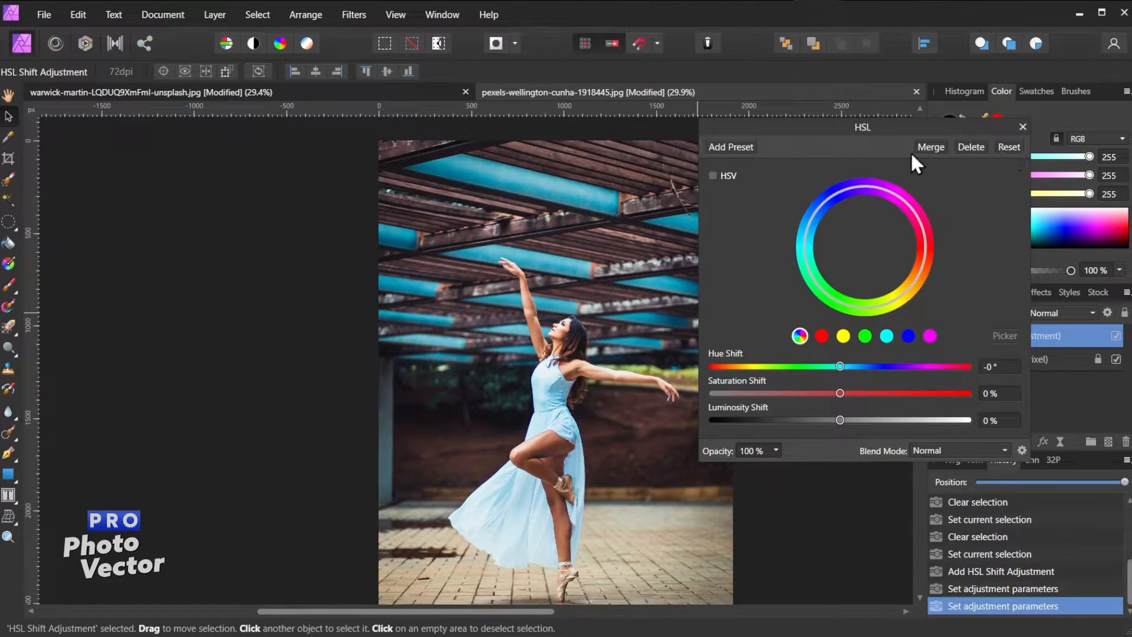
{"action": "mouse_move", "coordinate": [586, 383]}
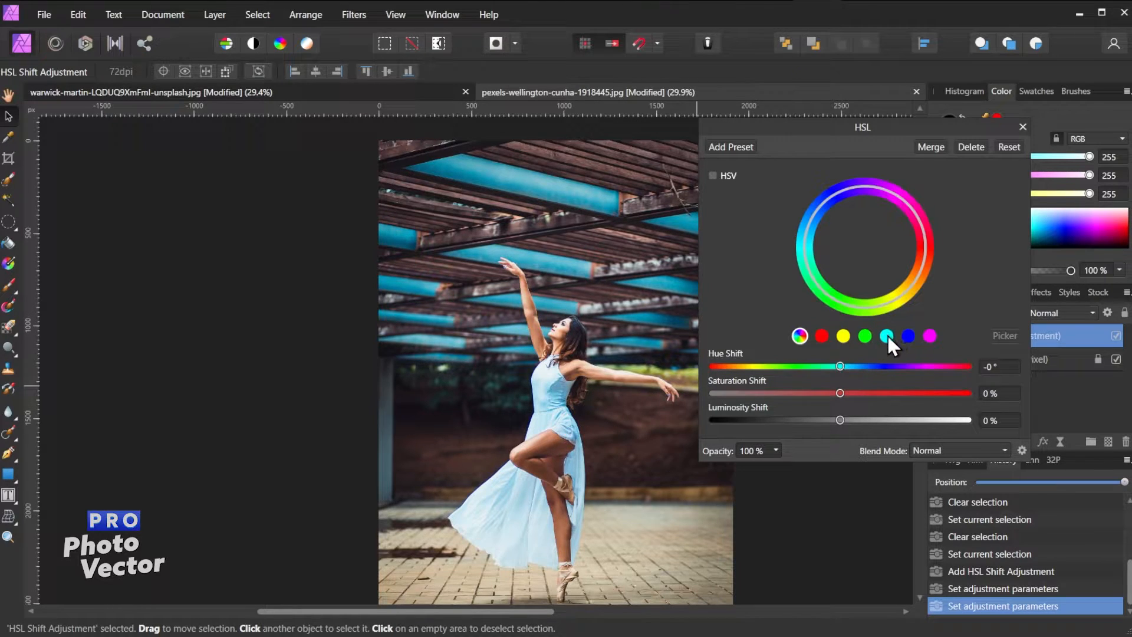
Target the HSL Shift at the cyan colour range.
{"action": "left_click", "coordinate": [887, 335]}
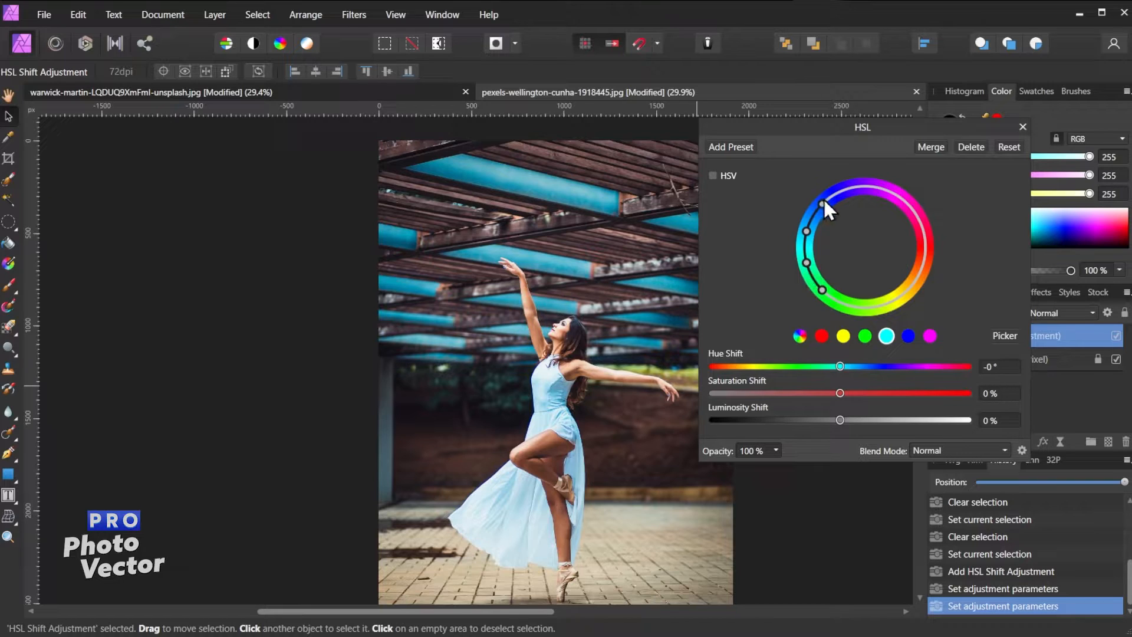
{"action": "mouse_move", "coordinate": [828, 302]}
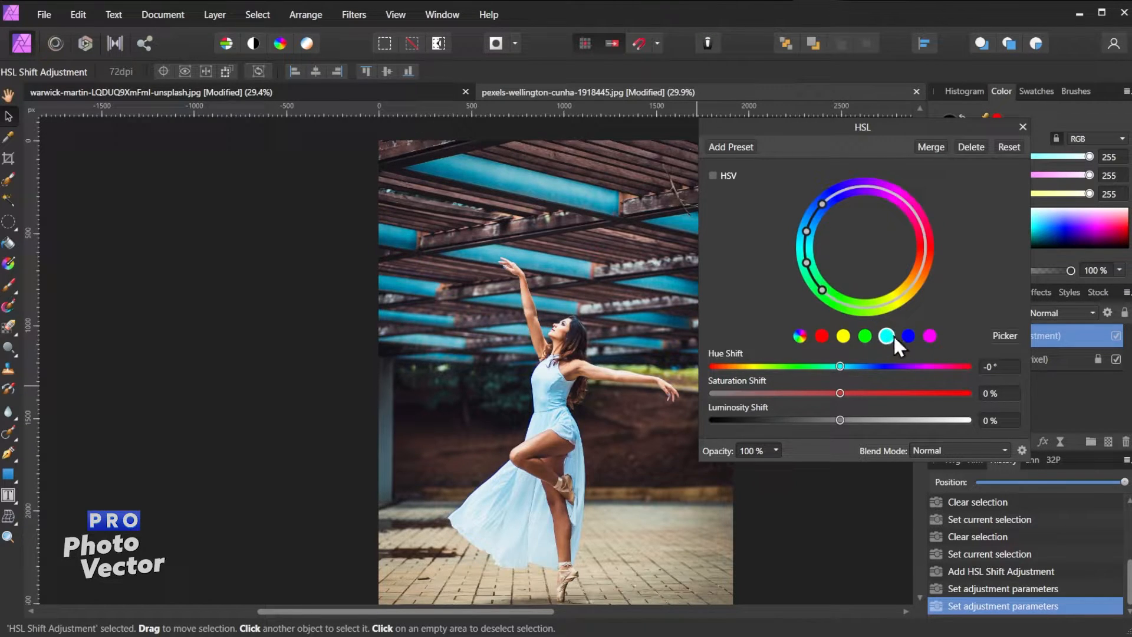
{"action": "mouse_move", "coordinate": [809, 261]}
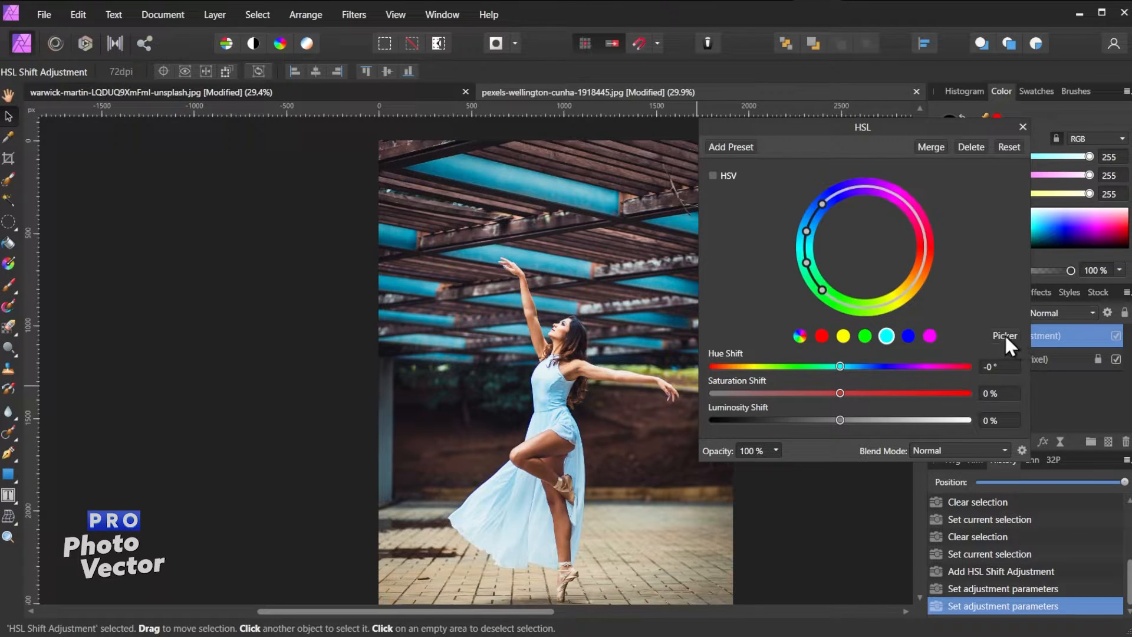
Use the Picker to sample the blue dress and beams as the hue range.
{"action": "left_click", "coordinate": [1005, 336]}
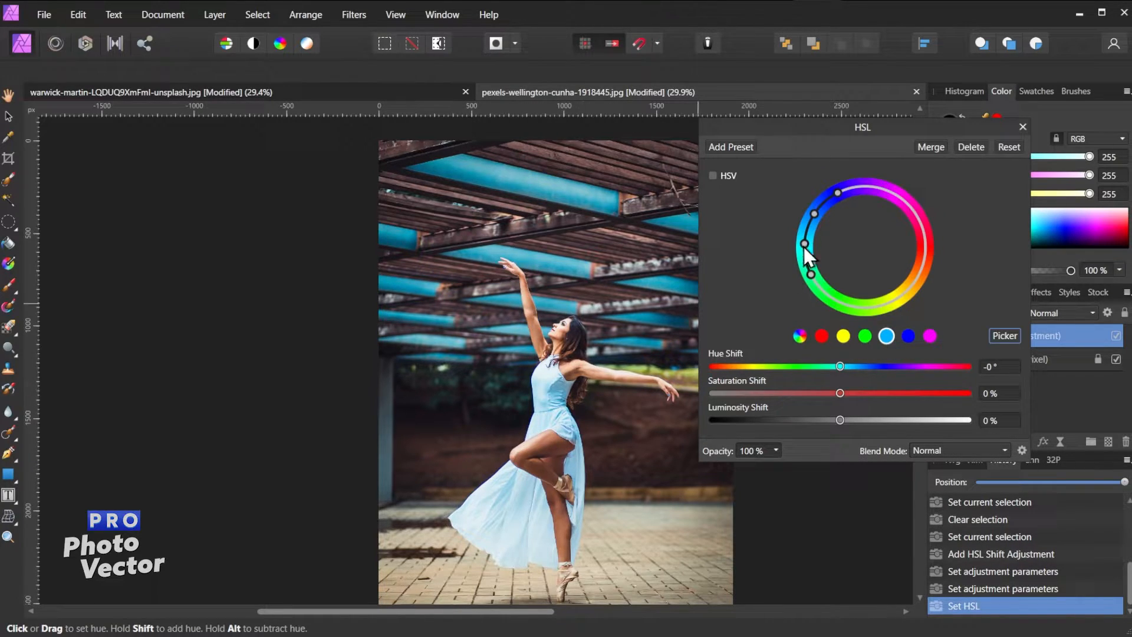
{"action": "mouse_move", "coordinate": [817, 260]}
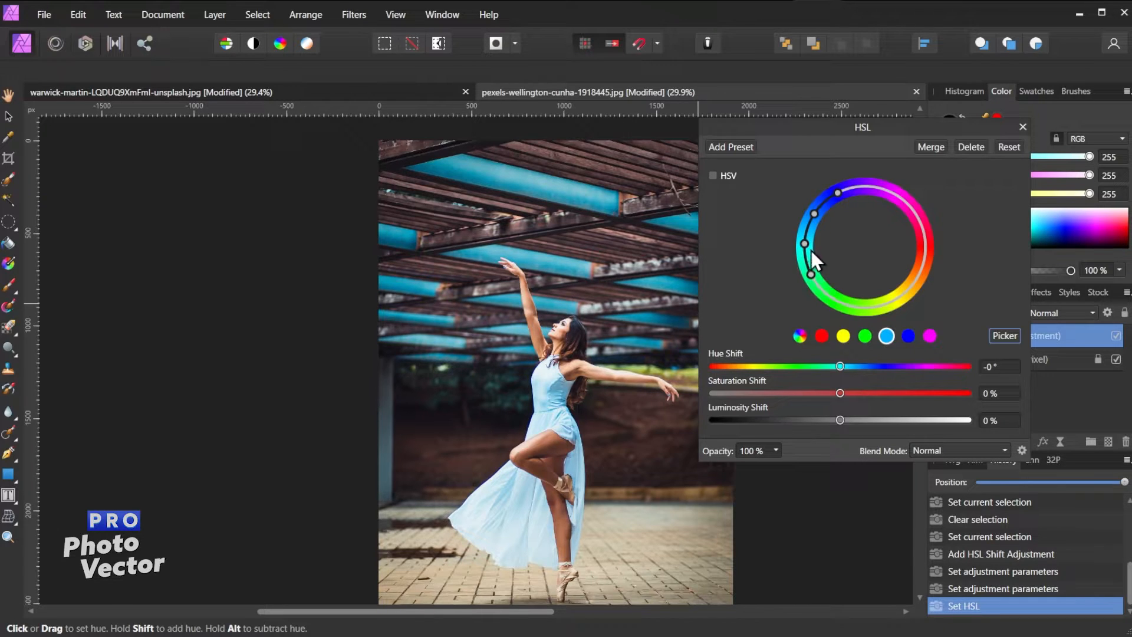
{"action": "mouse_move", "coordinate": [809, 278]}
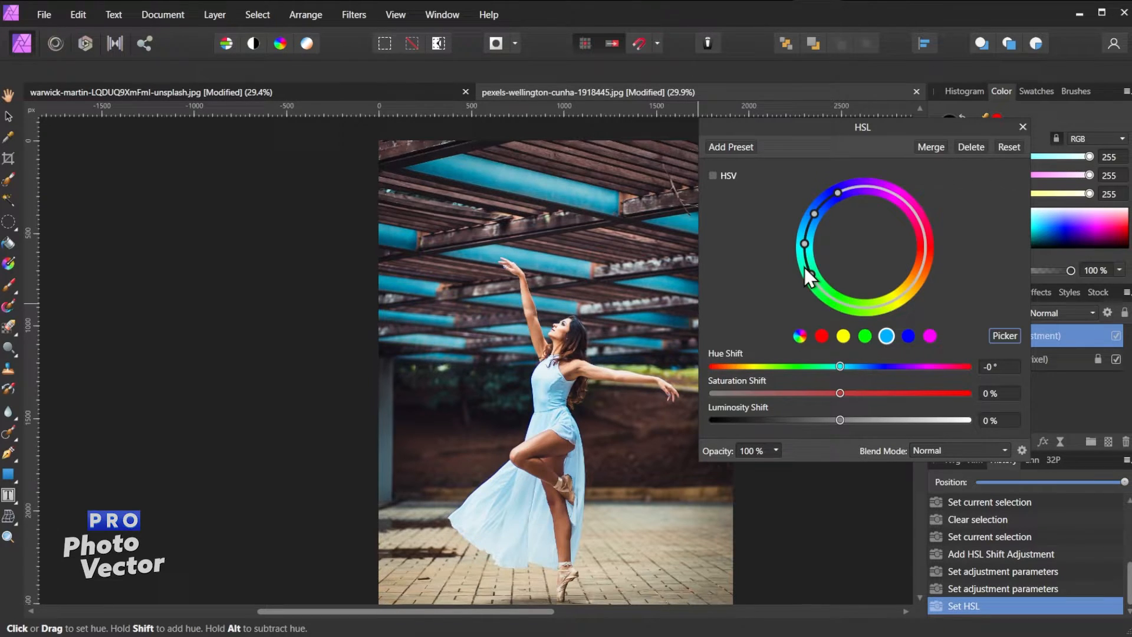
Shift the blue dress and beams to purple, then fine-tune a pink hue.
{"action": "left_click_drag", "start_coordinate": [840, 367], "coordinate": [840, 366]}
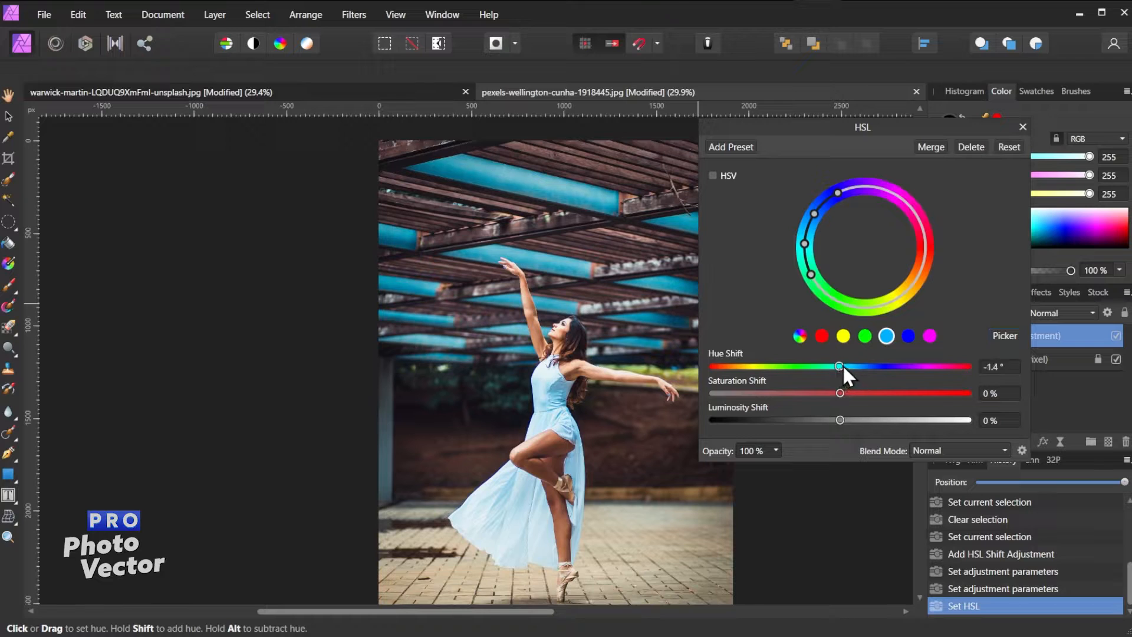
{"action": "left_click_drag", "start_coordinate": [839, 367], "coordinate": [805, 367]}
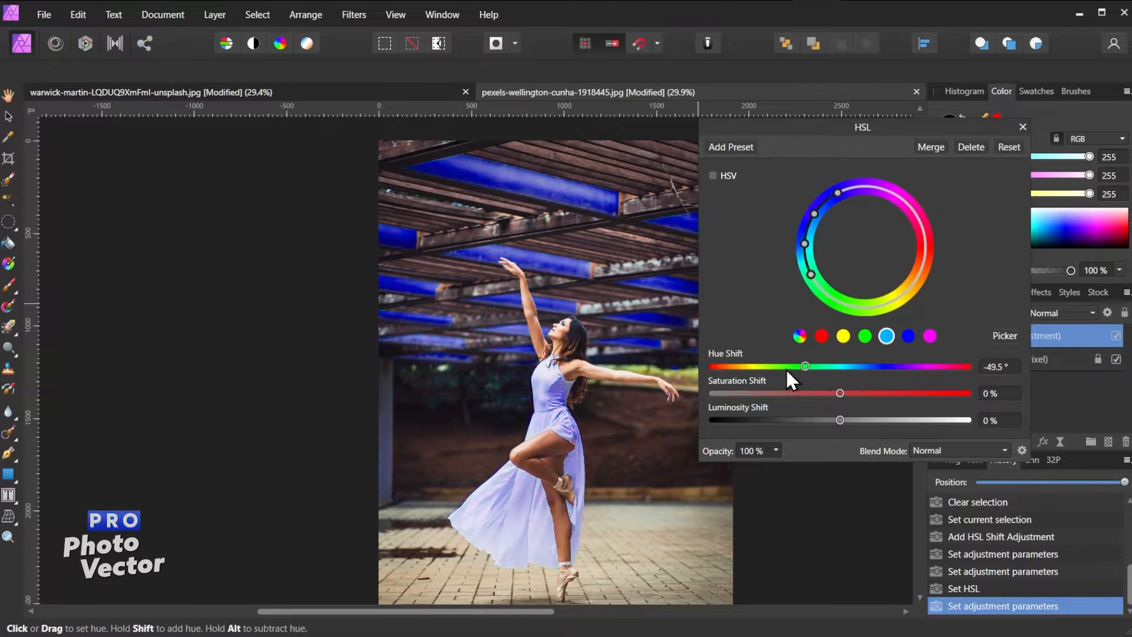
{"action": "left_click_drag", "start_coordinate": [805, 367], "coordinate": [763, 366]}
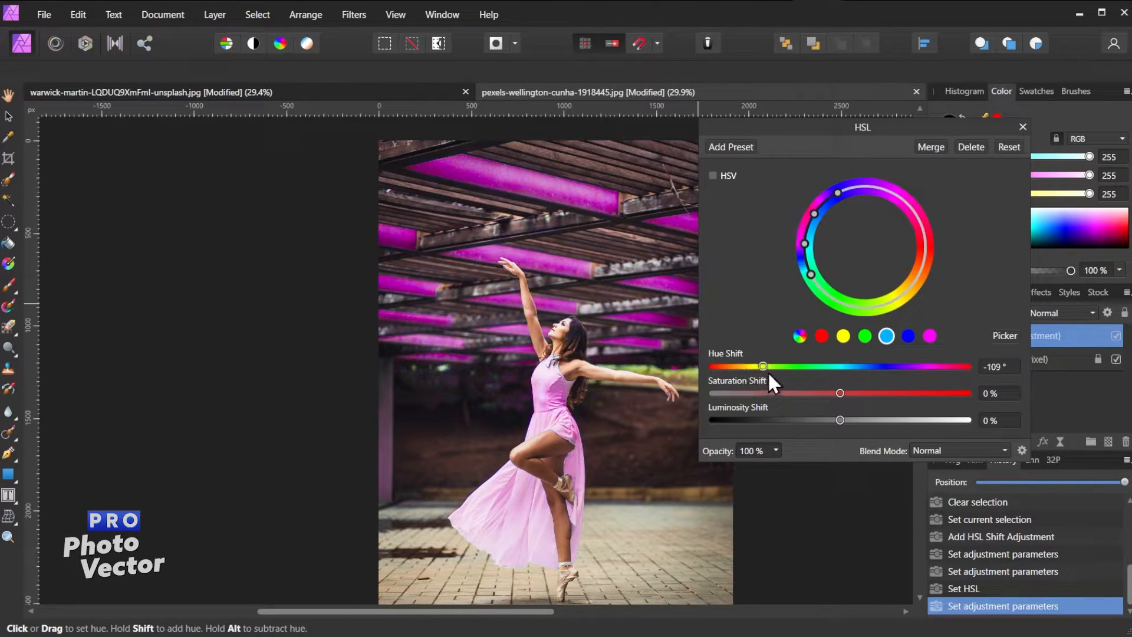
{"action": "left_click_drag", "start_coordinate": [763, 365], "coordinate": [768, 366]}
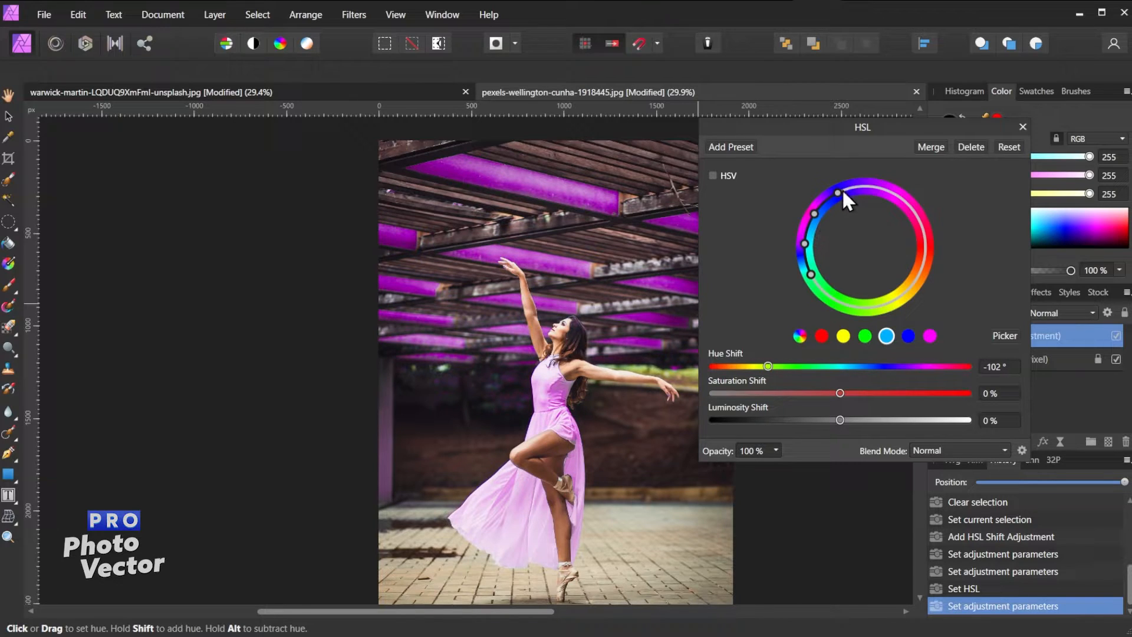
{"action": "mouse_move", "coordinate": [816, 242]}
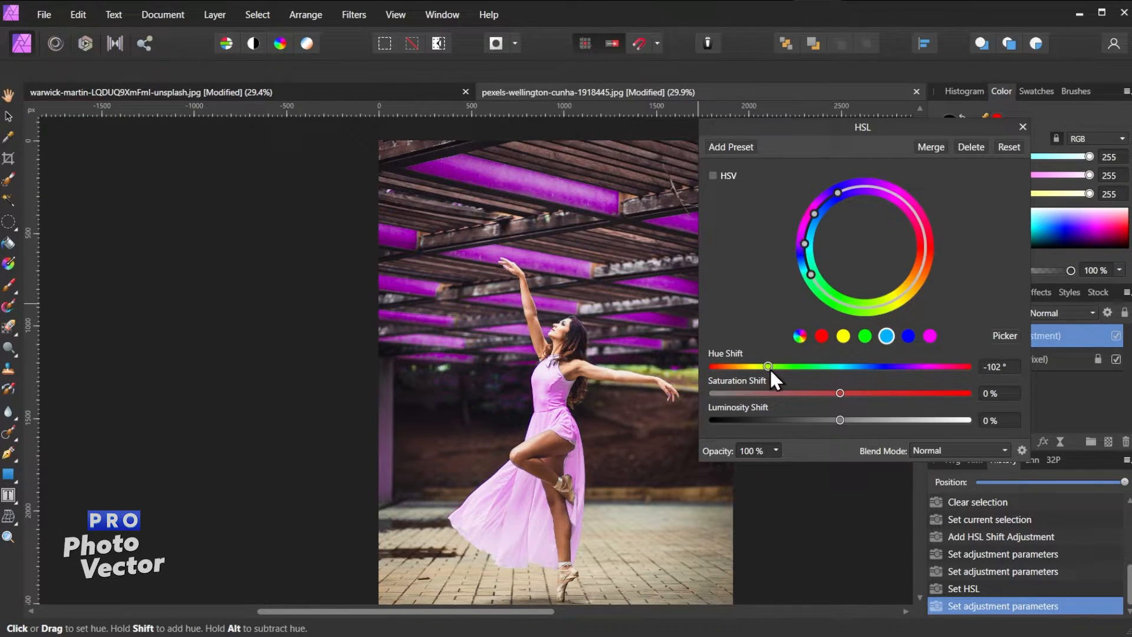
{"action": "left_click_drag", "start_coordinate": [769, 366], "coordinate": [765, 367]}
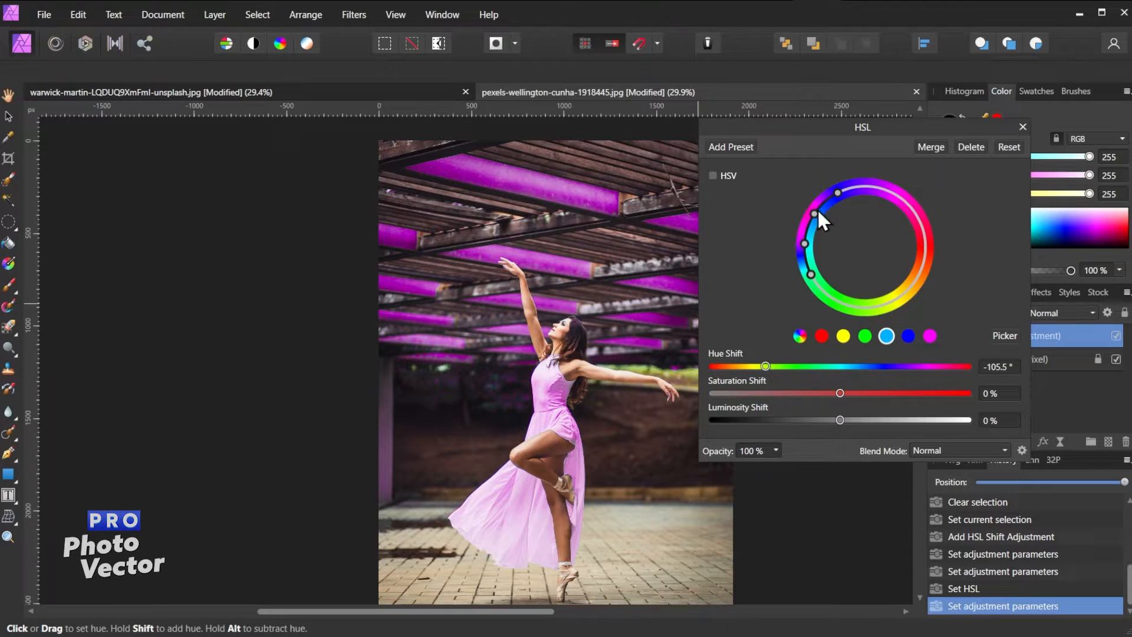
{"action": "mouse_move", "coordinate": [815, 222]}
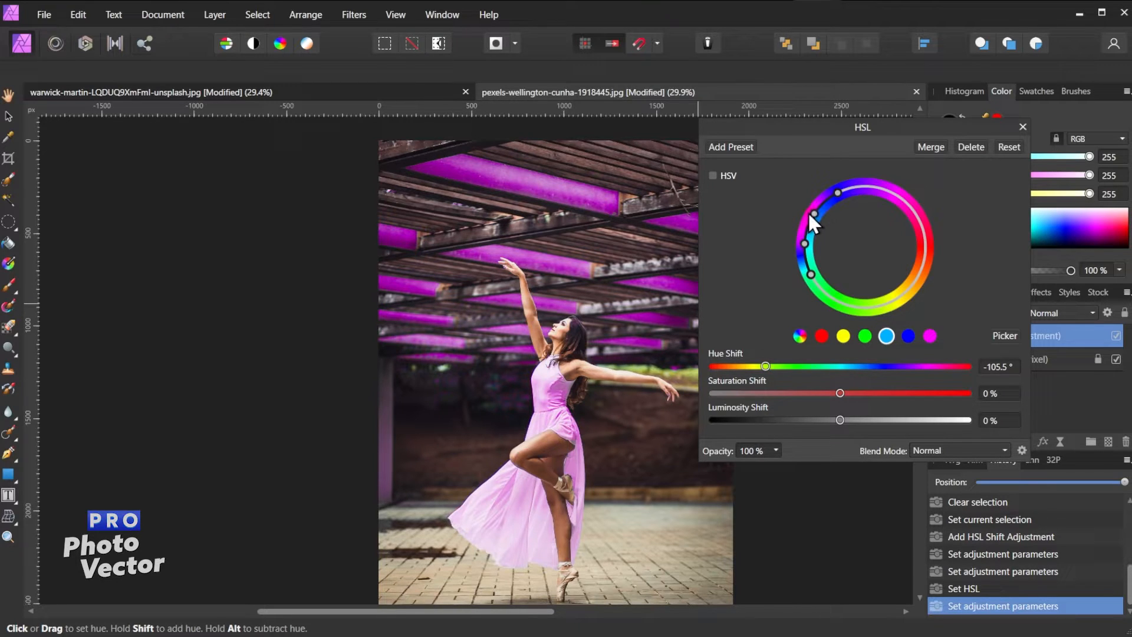
Try green, blue-violet and yellow-green hues, ending at 180° for peachy red.
{"action": "left_click_drag", "start_coordinate": [765, 366], "coordinate": [891, 366]}
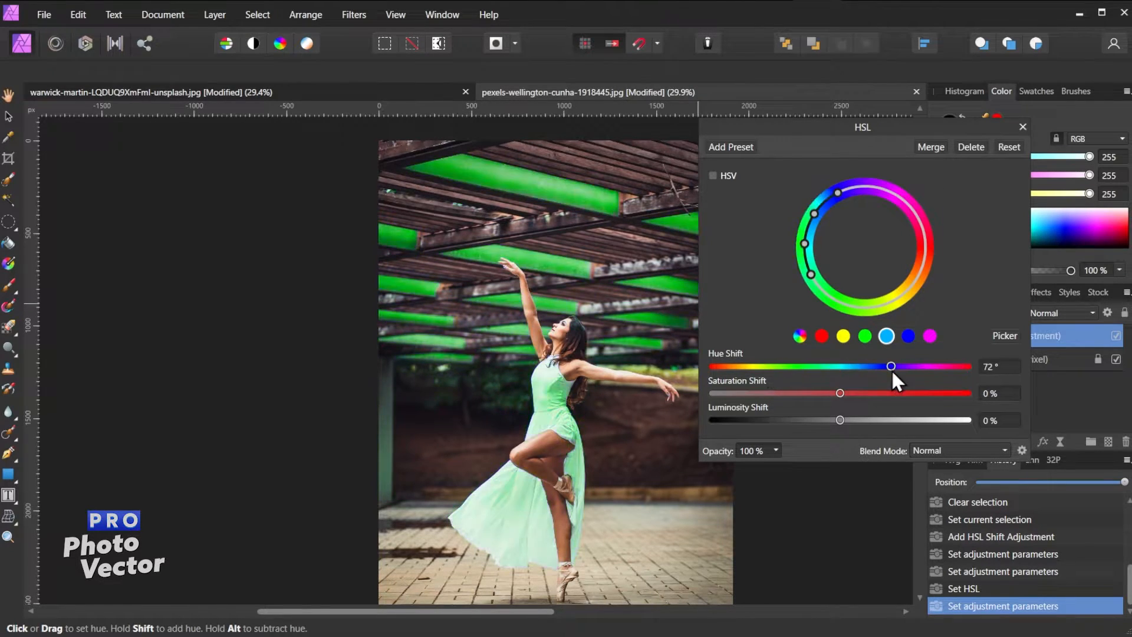
{"action": "left_click_drag", "start_coordinate": [891, 366], "coordinate": [819, 366]}
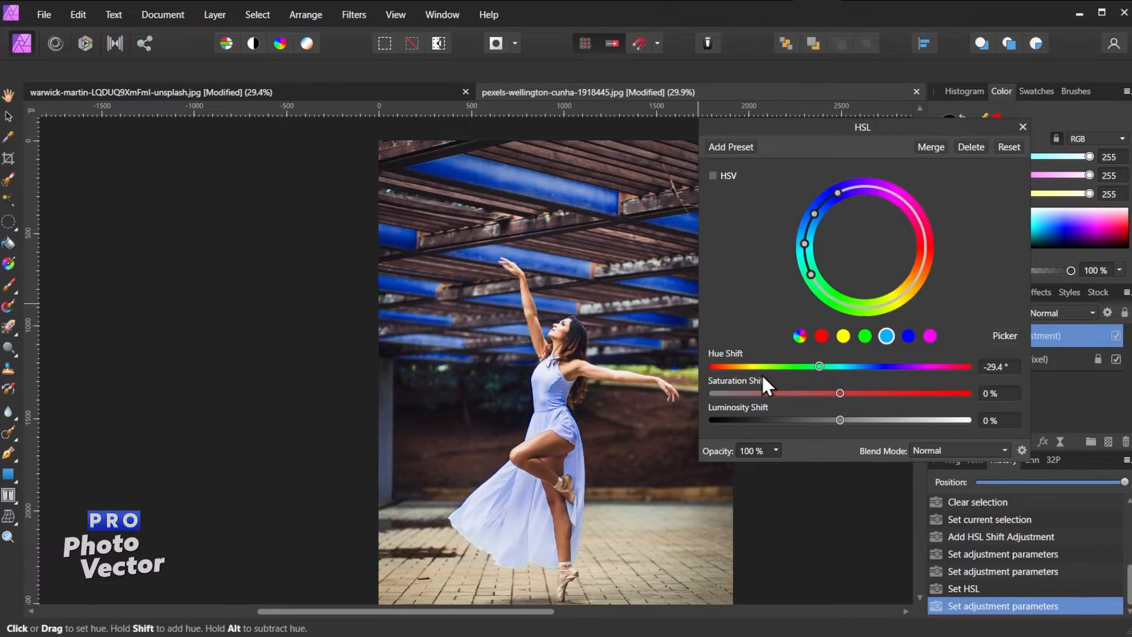
{"action": "left_click_drag", "start_coordinate": [819, 366], "coordinate": [942, 367]}
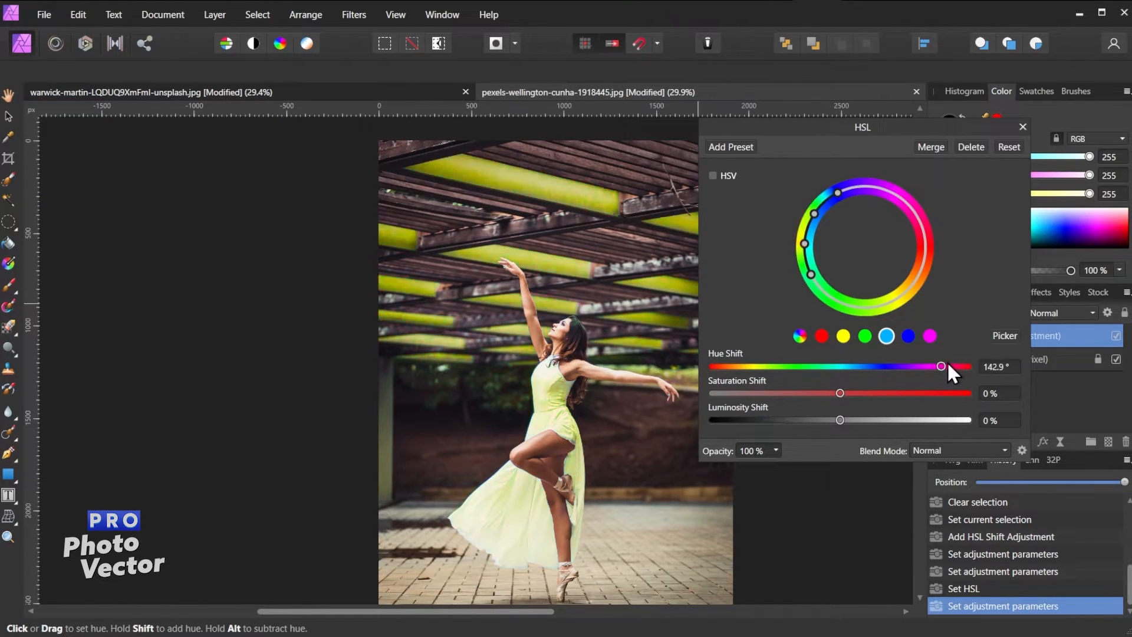
{"action": "left_click_drag", "start_coordinate": [941, 367], "coordinate": [968, 366]}
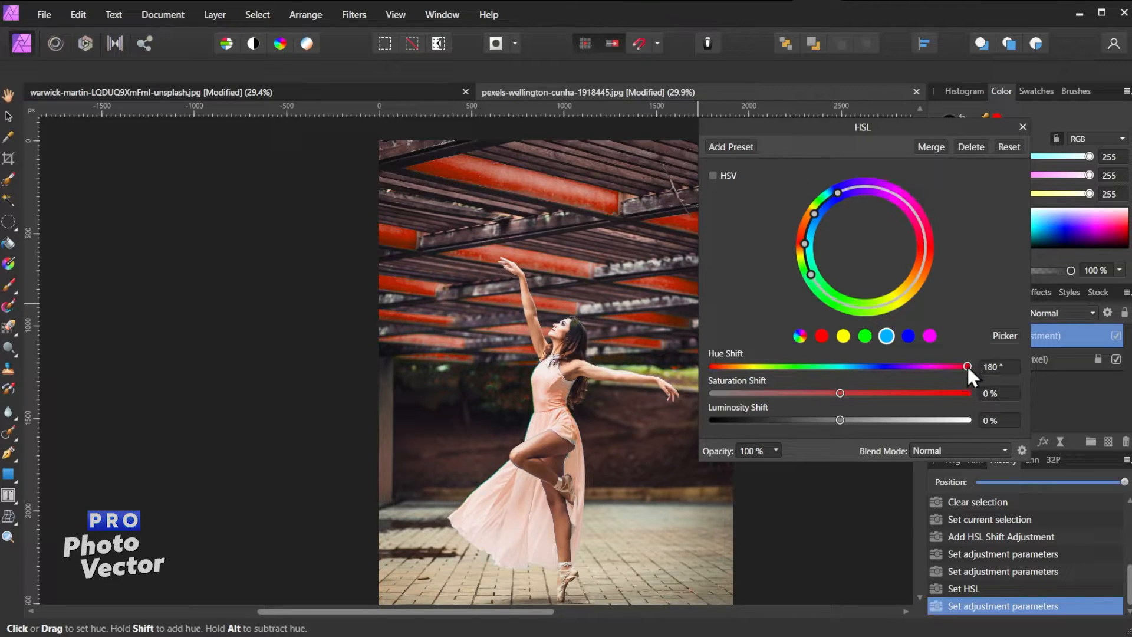
{"action": "mouse_move", "coordinate": [908, 312]}
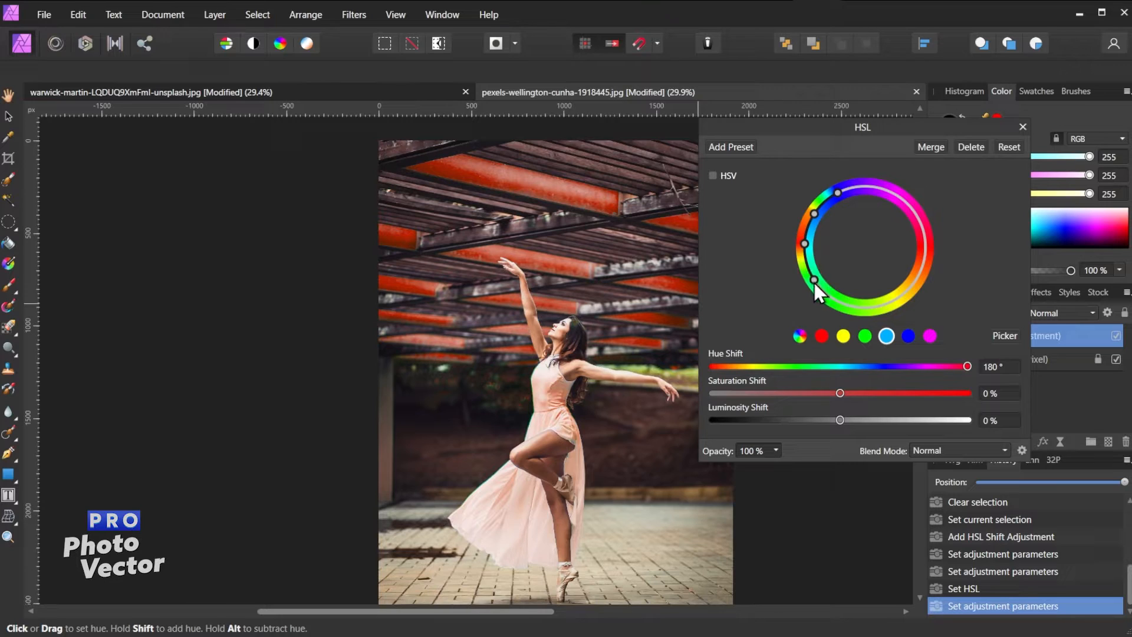
{"action": "left_click_drag", "start_coordinate": [815, 282], "coordinate": [895, 303]}
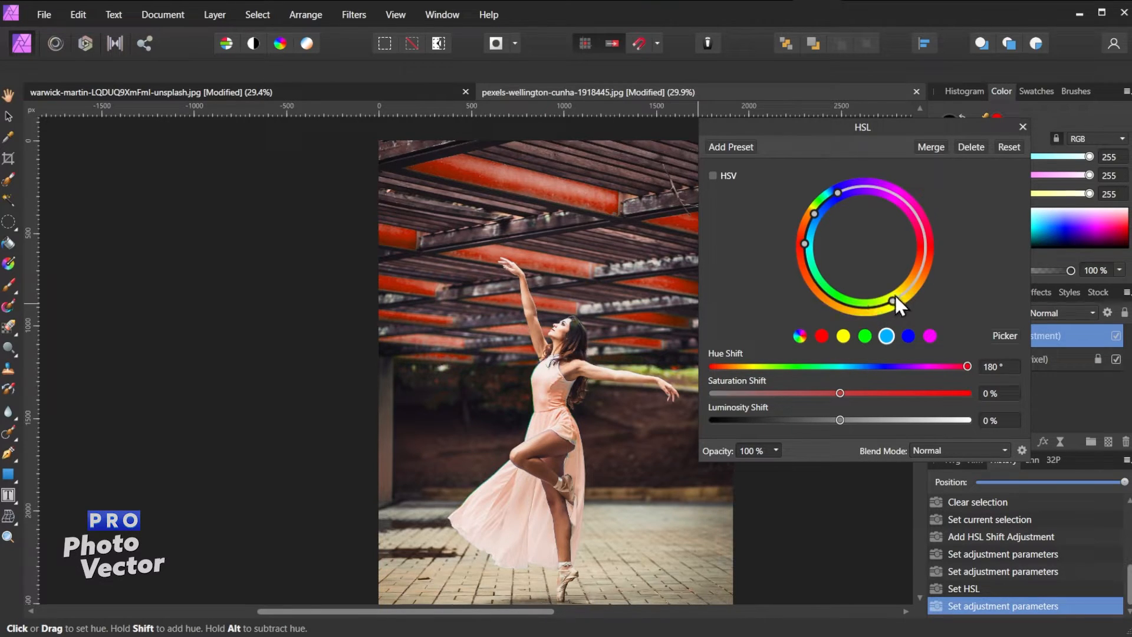
{"action": "left_click_drag", "start_coordinate": [895, 303], "coordinate": [917, 276]}
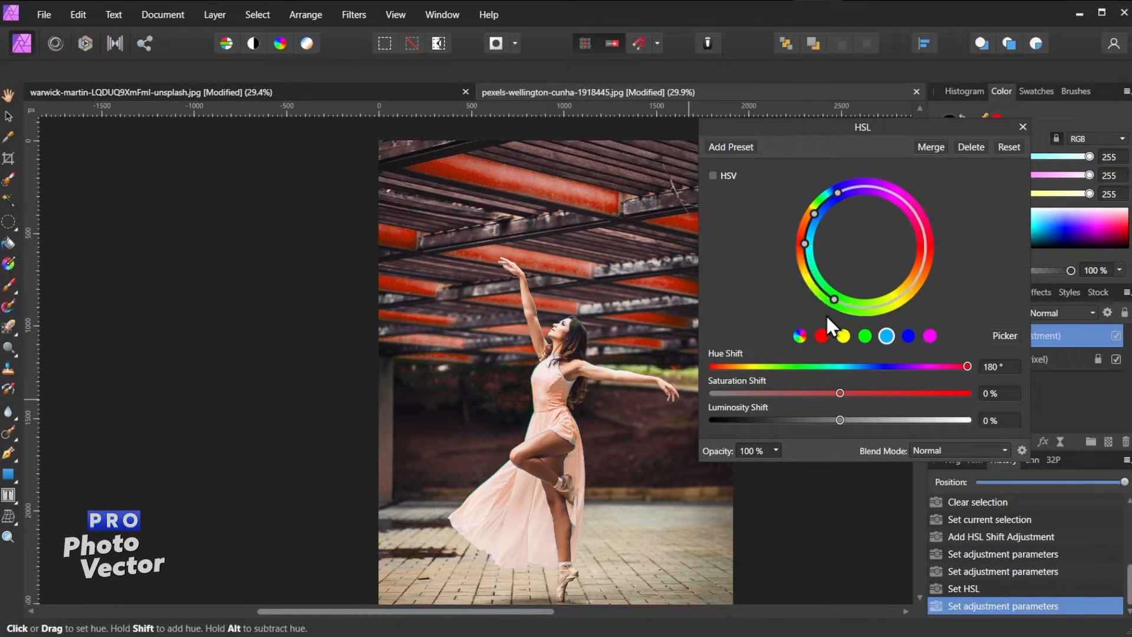
{"action": "left_click_drag", "start_coordinate": [834, 299], "coordinate": [808, 273]}
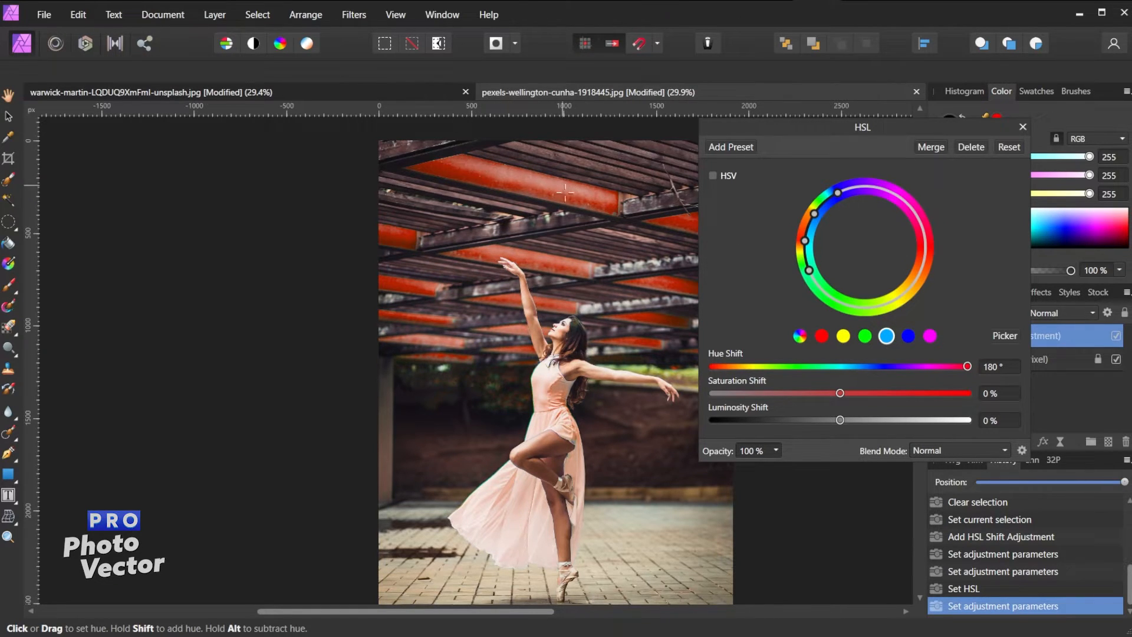
{"action": "mouse_move", "coordinate": [845, 203]}
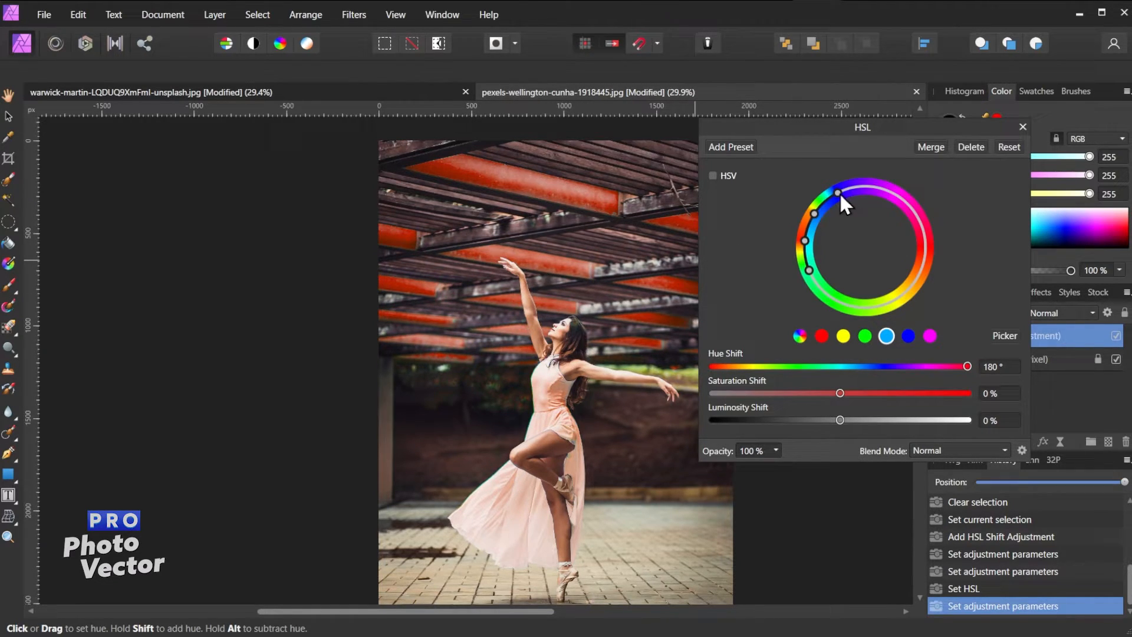
{"action": "mouse_move", "coordinate": [871, 195]}
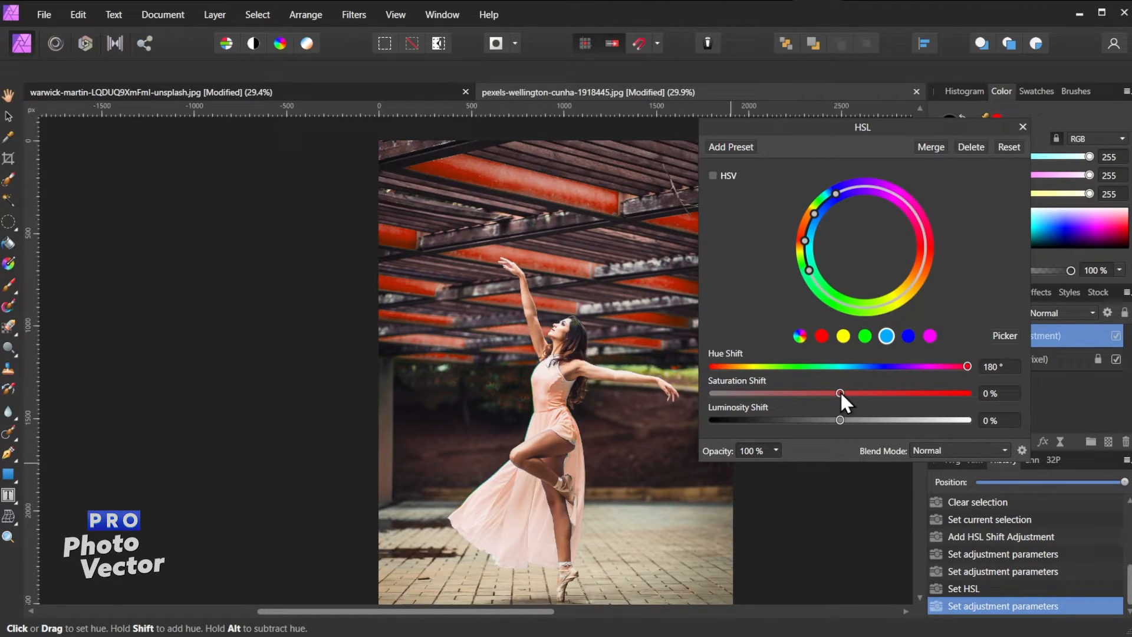
Preview desaturating, then boost the dress and beams' saturation.
{"action": "left_click_drag", "start_coordinate": [839, 393], "coordinate": [779, 393]}
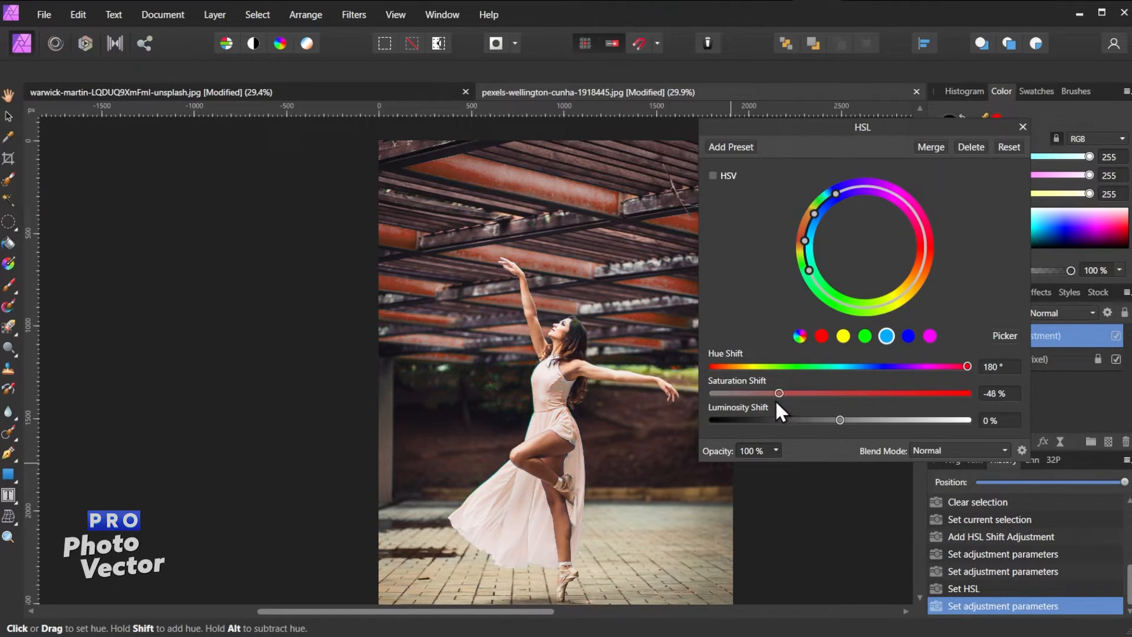
{"action": "left_click_drag", "start_coordinate": [779, 393], "coordinate": [775, 393]}
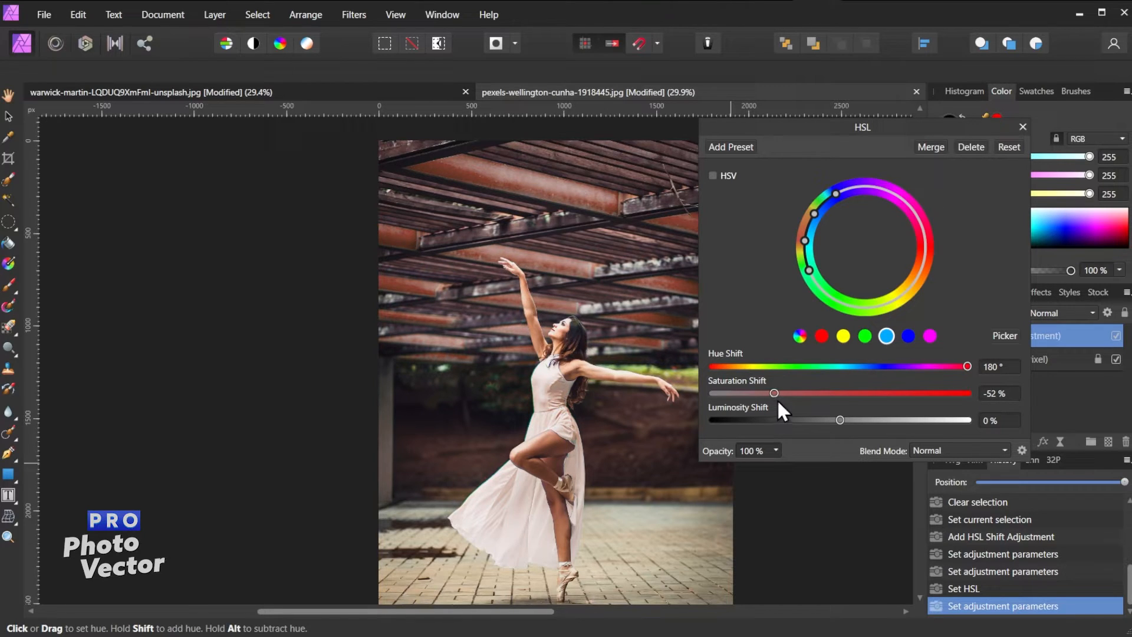
{"action": "left_click_drag", "start_coordinate": [775, 393], "coordinate": [898, 393]}
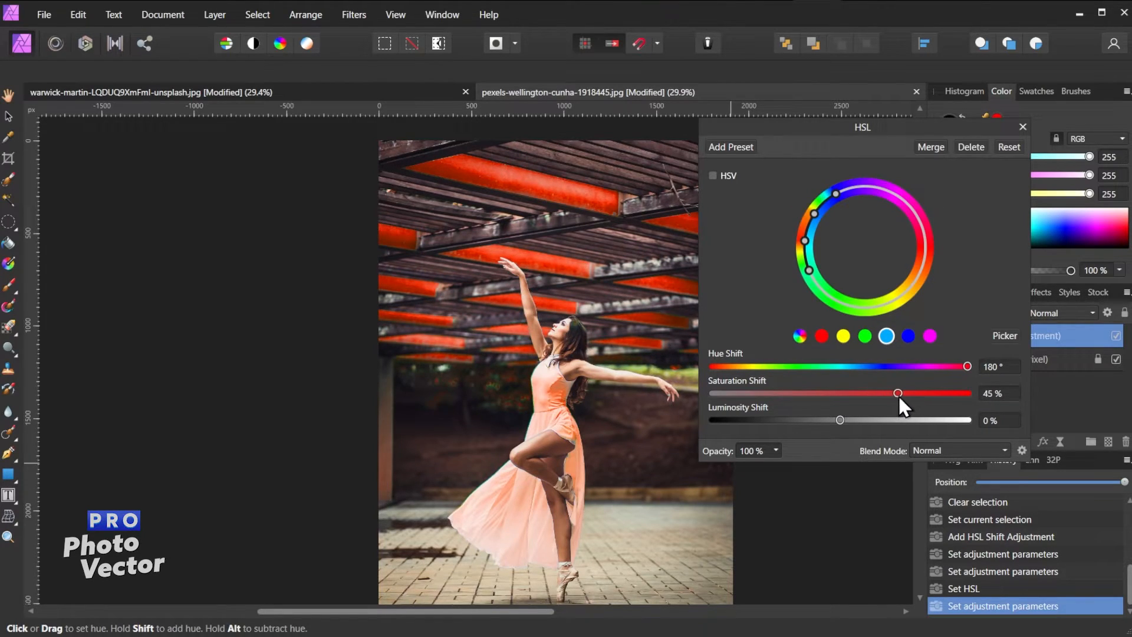
{"action": "left_click_drag", "start_coordinate": [898, 393], "coordinate": [908, 393]}
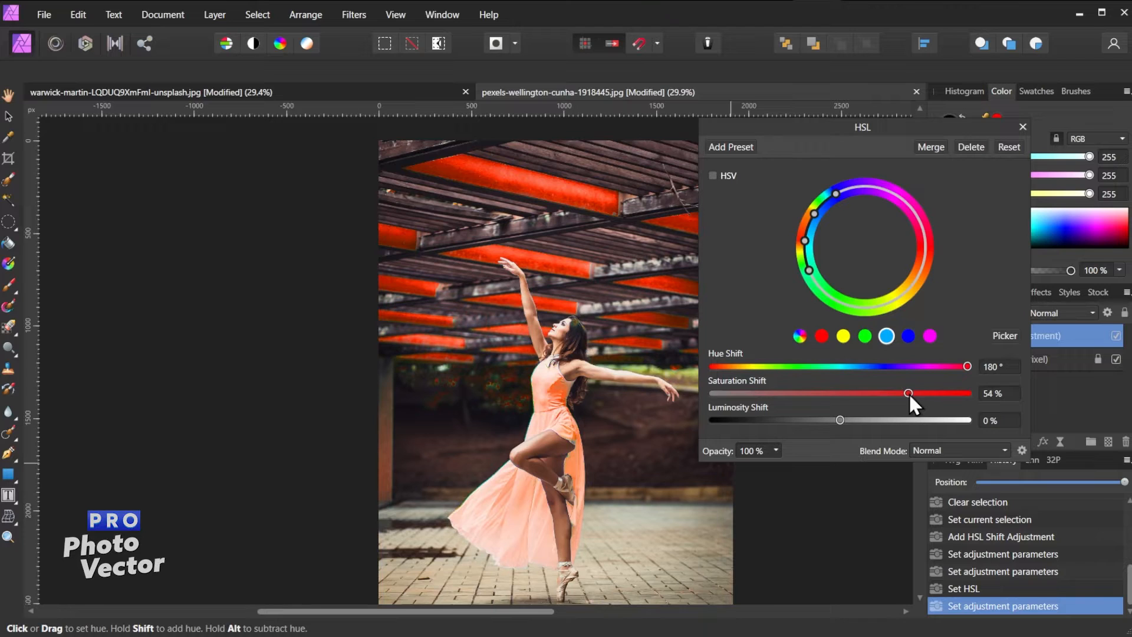
Settle luminosity at about 2% and lower saturation to 25%.
{"action": "left_click_drag", "start_coordinate": [840, 420], "coordinate": [826, 419]}
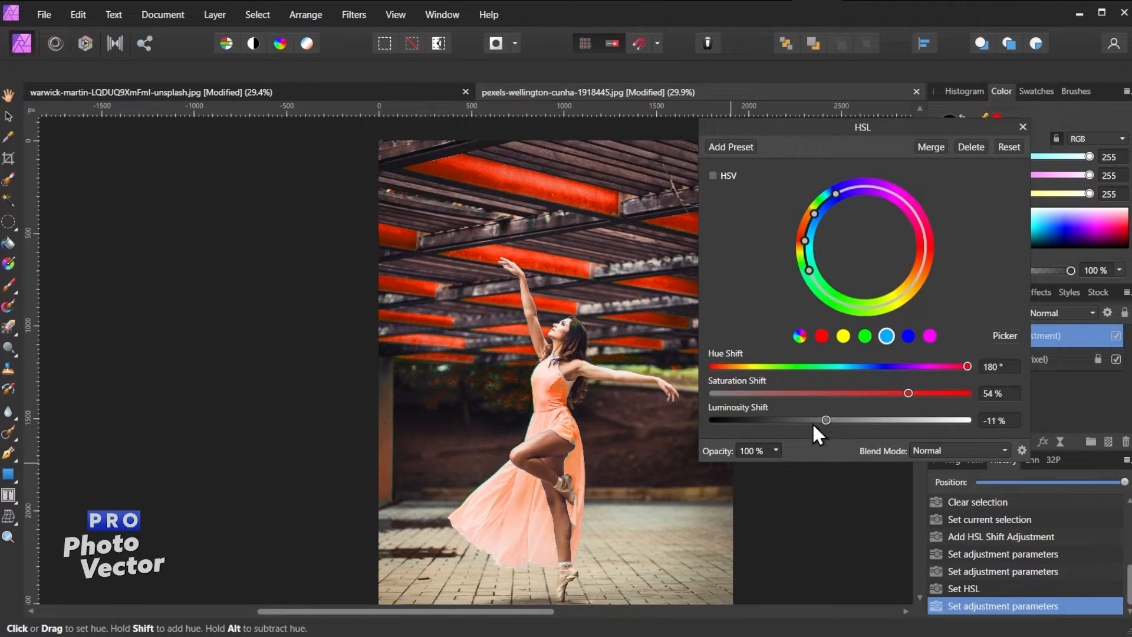
{"action": "left_click_drag", "start_coordinate": [826, 419], "coordinate": [788, 419]}
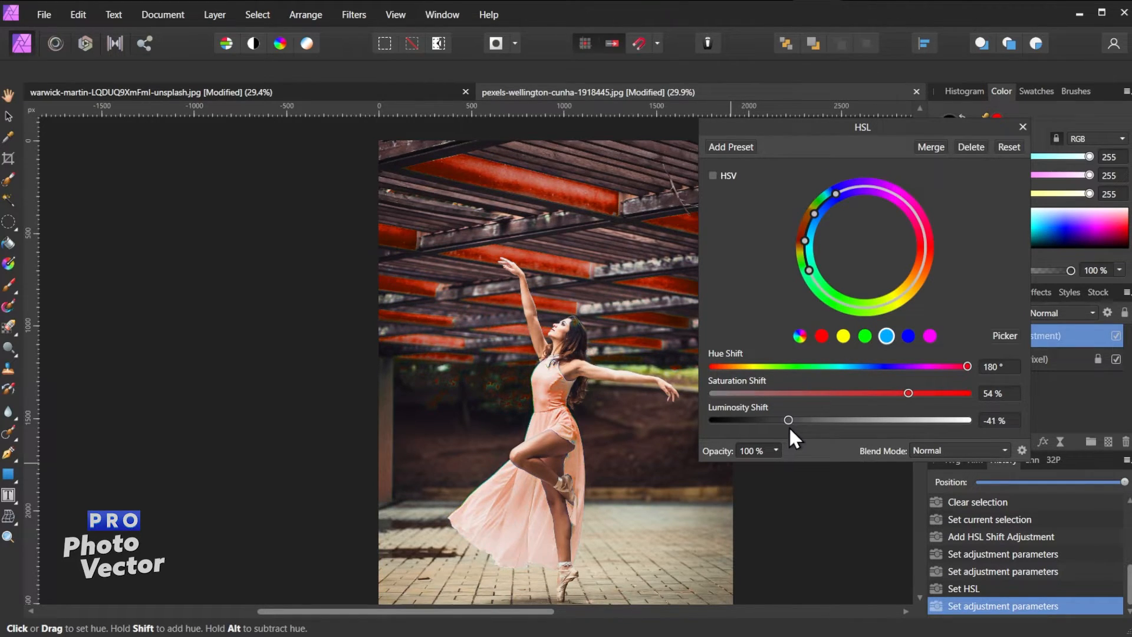
{"action": "left_click_drag", "start_coordinate": [788, 419], "coordinate": [836, 419]}
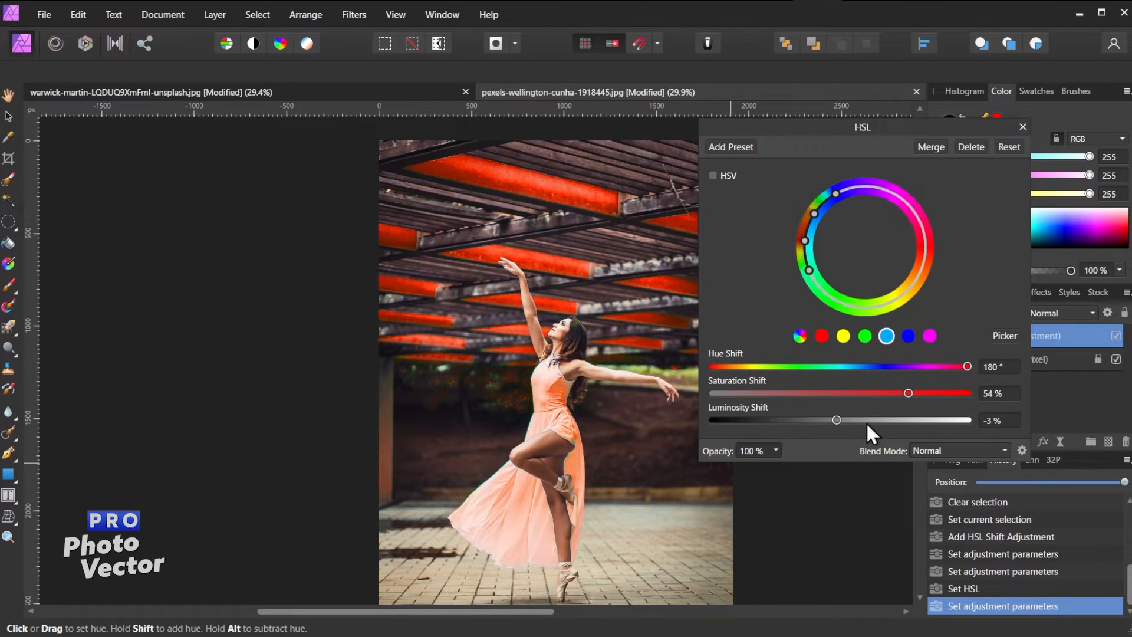
{"action": "left_click_drag", "start_coordinate": [837, 419], "coordinate": [903, 419]}
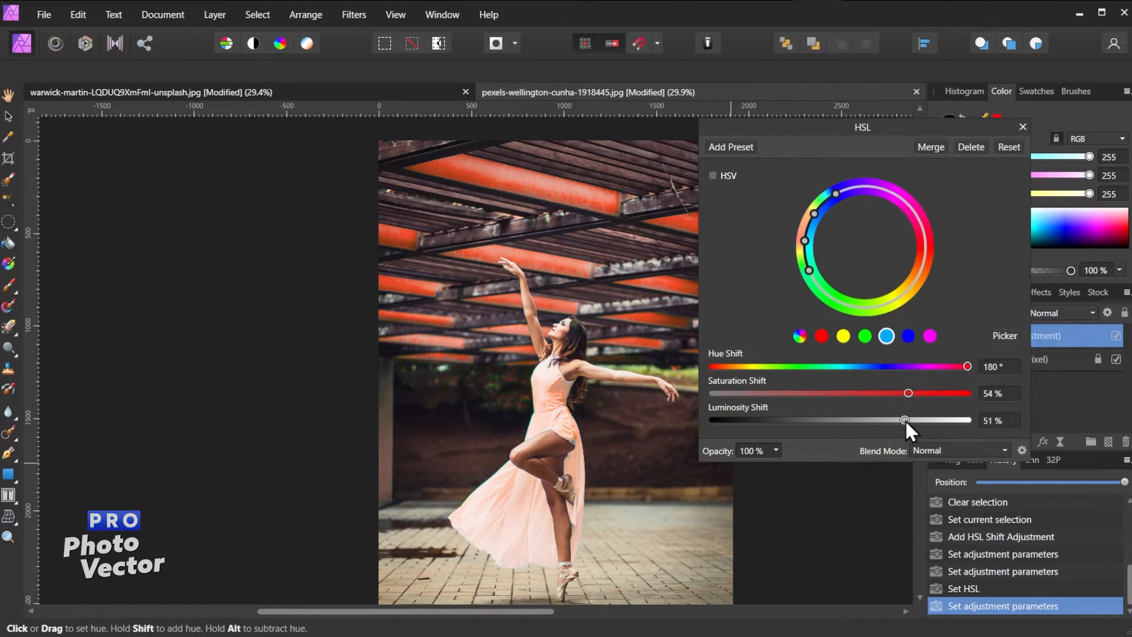
{"action": "left_click_drag", "start_coordinate": [906, 420], "coordinate": [843, 420]}
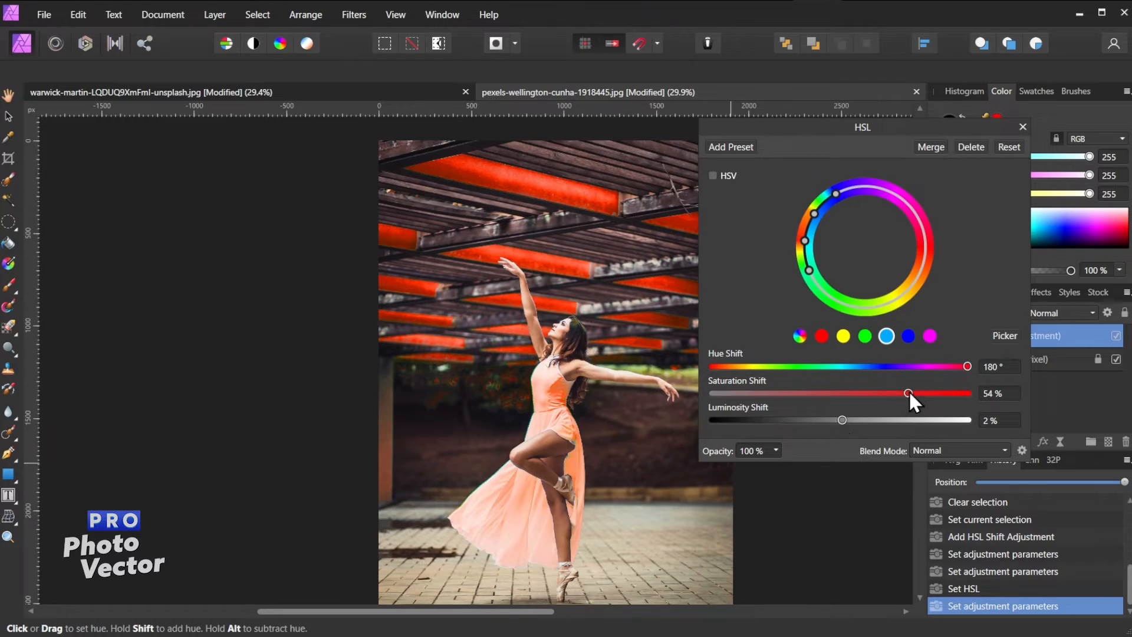
{"action": "left_click_drag", "start_coordinate": [908, 393], "coordinate": [873, 393]}
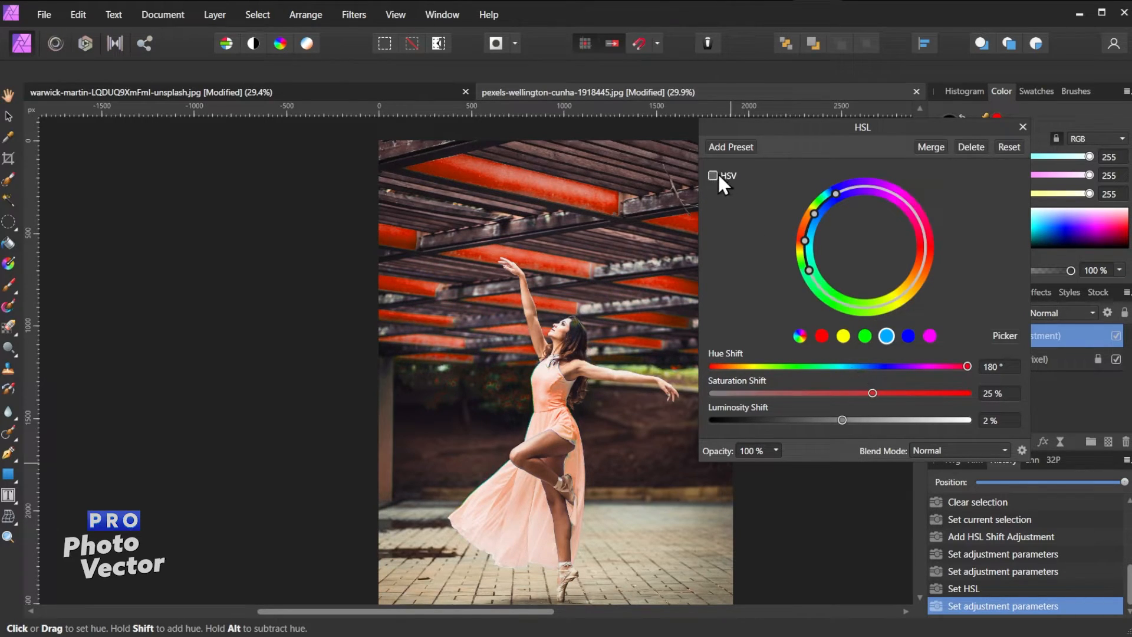
{"action": "left_click", "coordinate": [713, 175]}
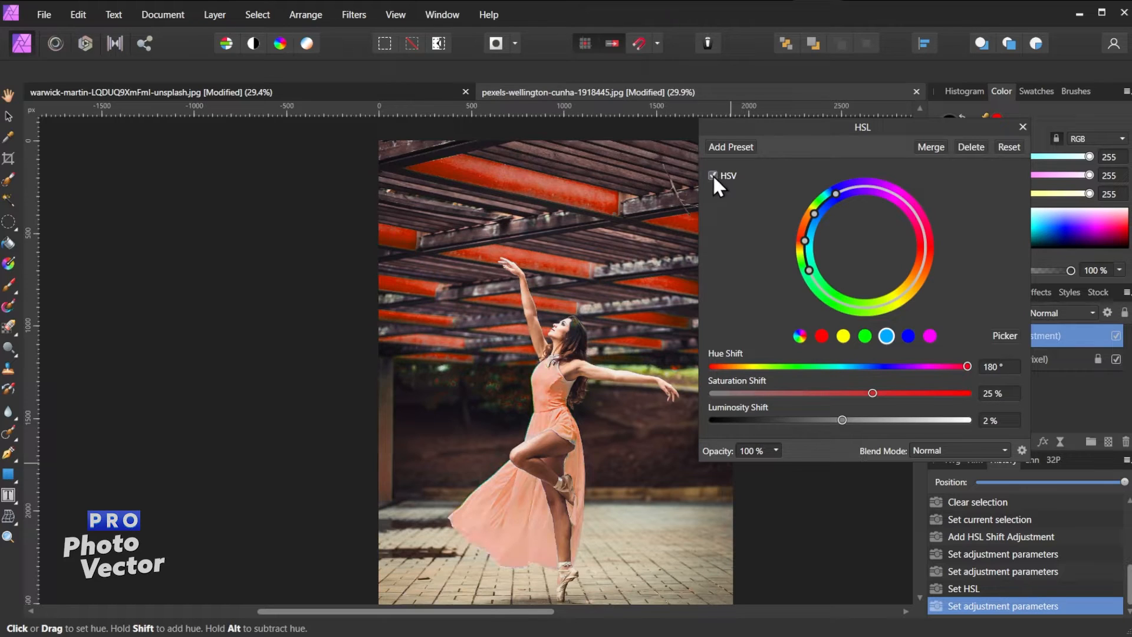
{"action": "left_click", "coordinate": [713, 176]}
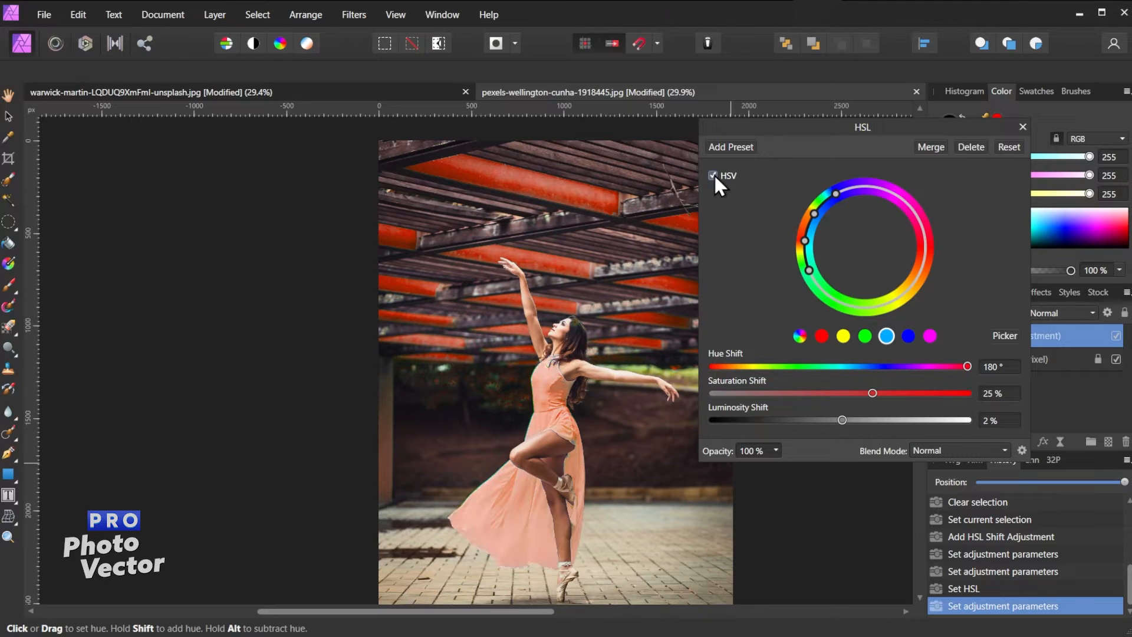
{"action": "left_click", "coordinate": [714, 176]}
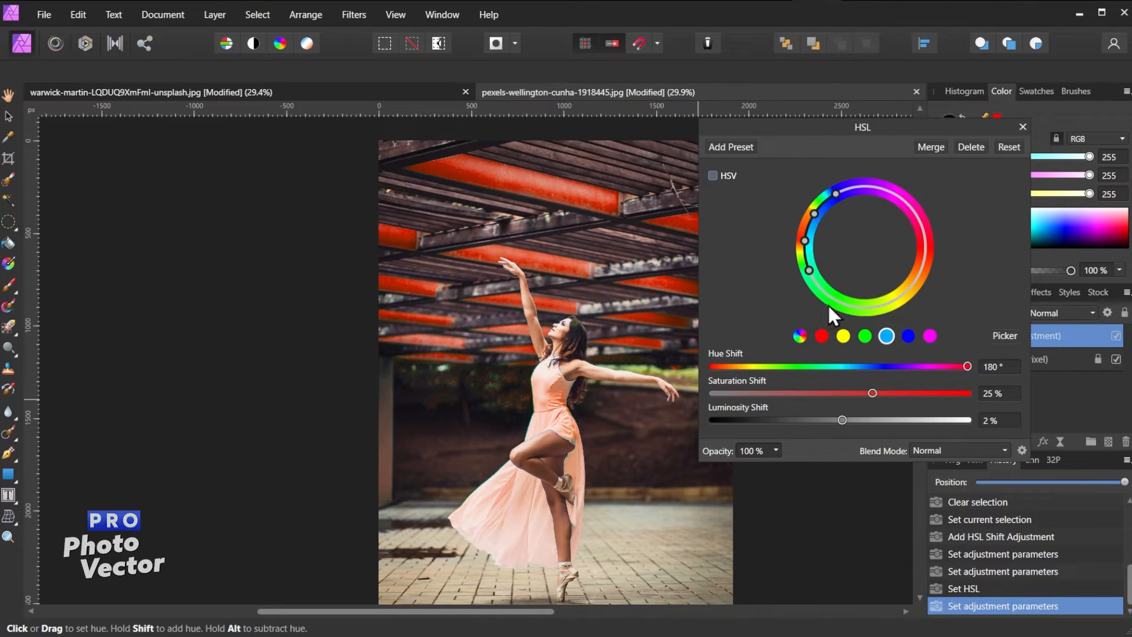
Close the HSL Shift dialog, keeping the peach dress and beams.
{"action": "left_click", "coordinate": [1022, 127]}
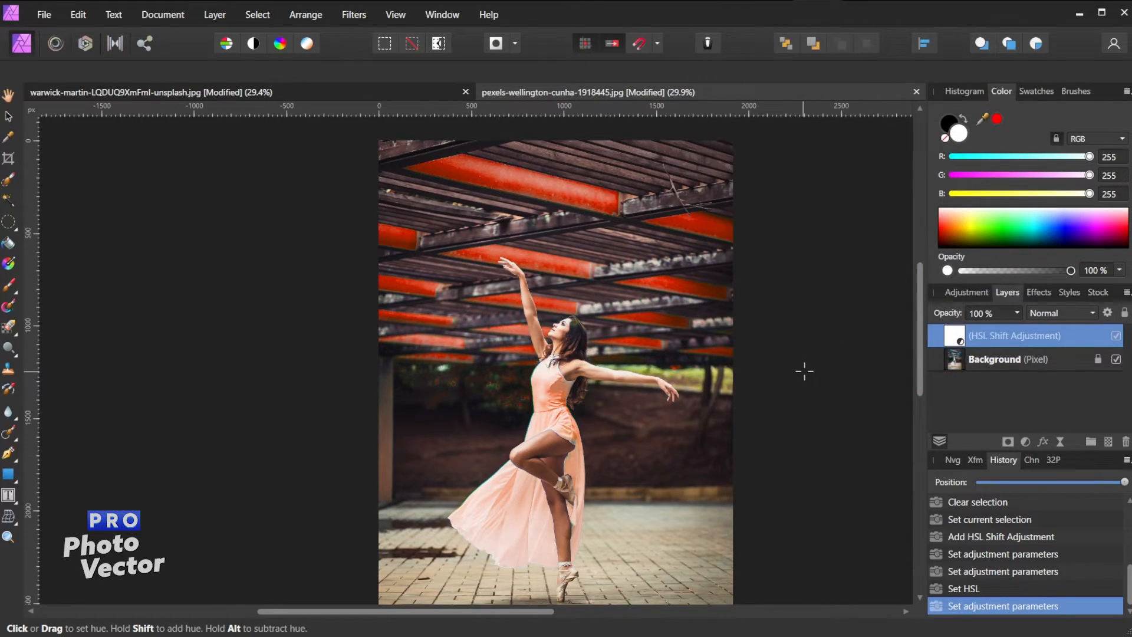
{"action": "mouse_move", "coordinate": [520, 390]}
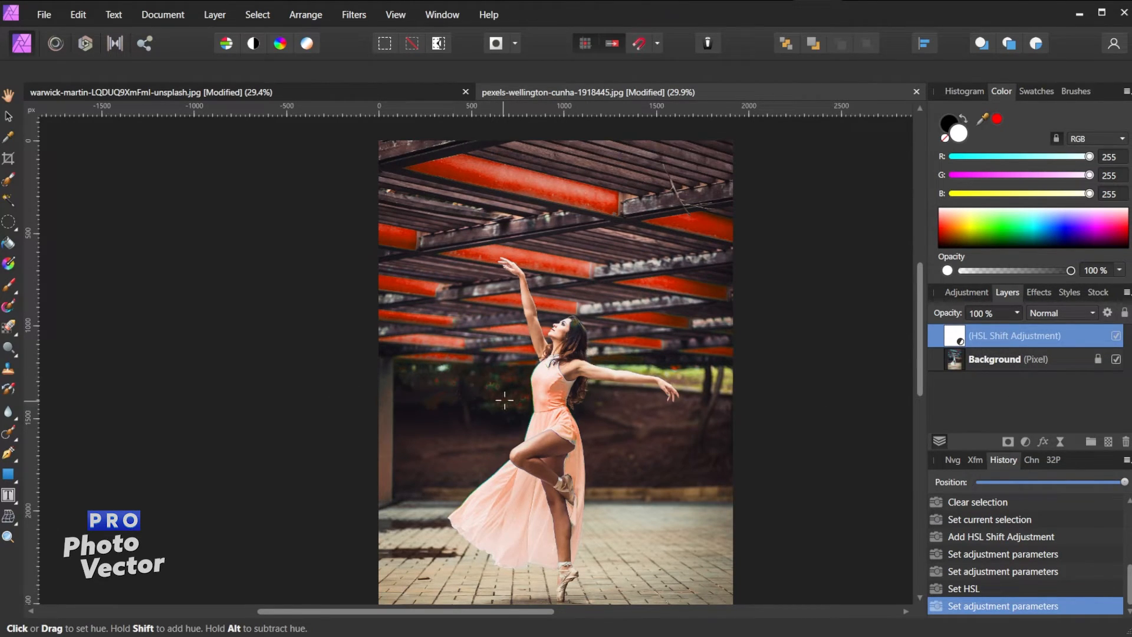
{"action": "mouse_move", "coordinate": [966, 439]}
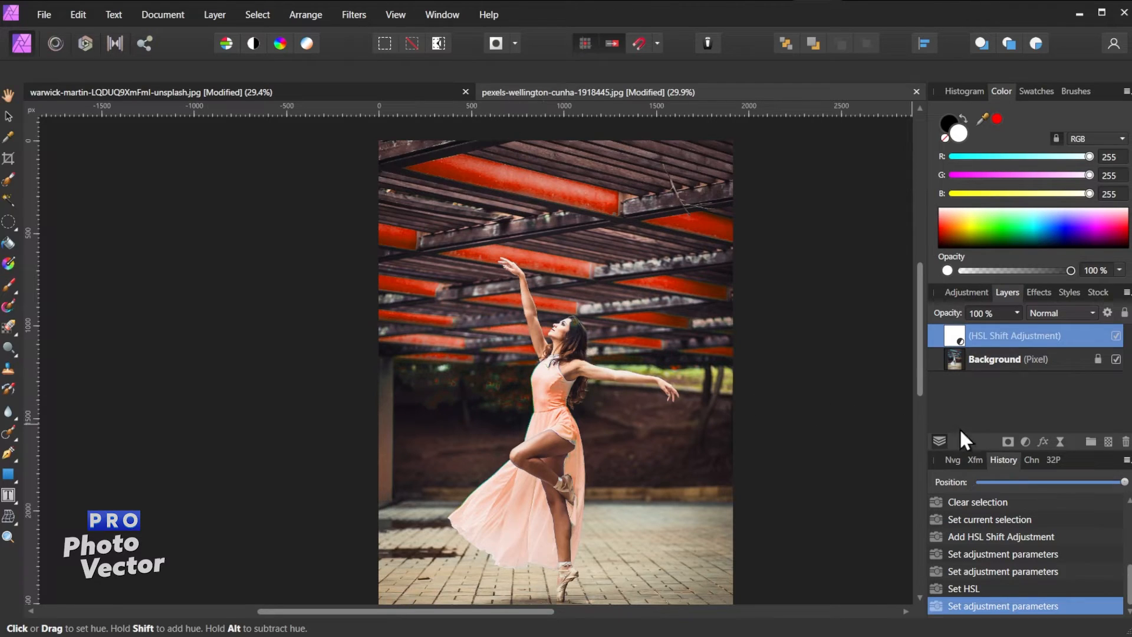
{"action": "mouse_move", "coordinate": [1014, 341]}
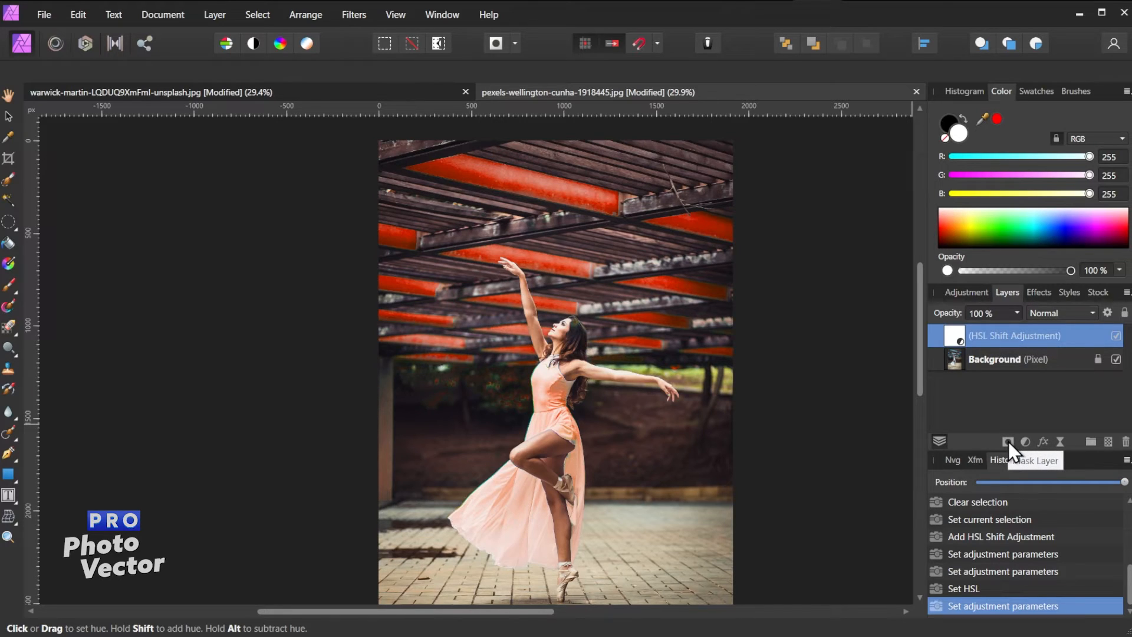
Add a mask to the HSL Shift layer and paint black over the background foliage.
{"action": "left_click", "coordinate": [1010, 441]}
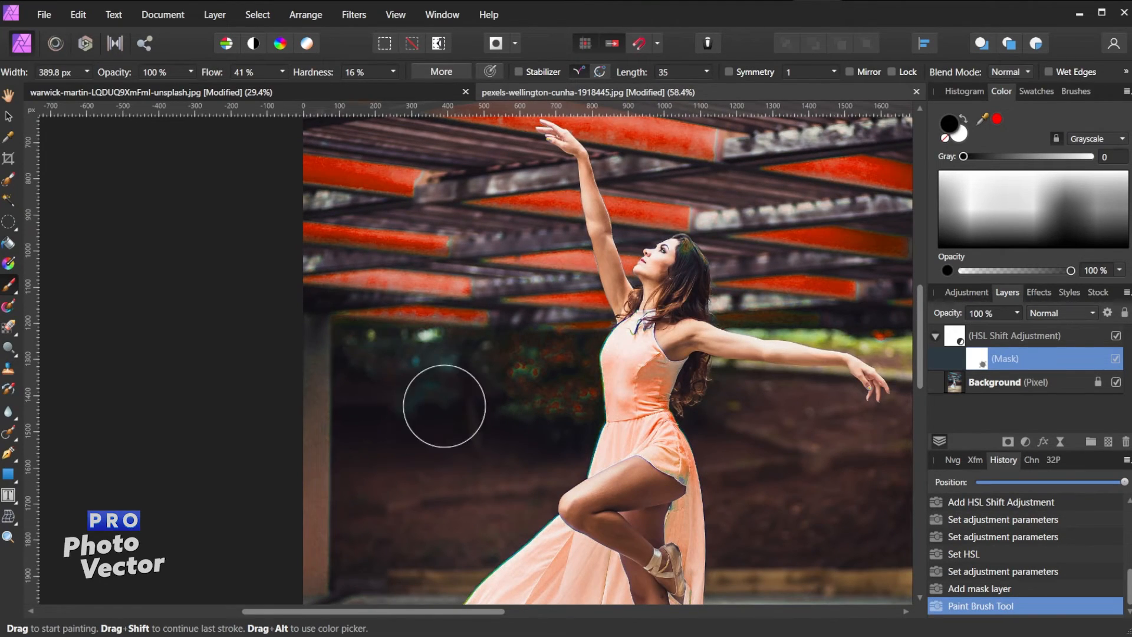
{"action": "left_click_drag", "start_coordinate": [444, 405], "coordinate": [563, 371]}
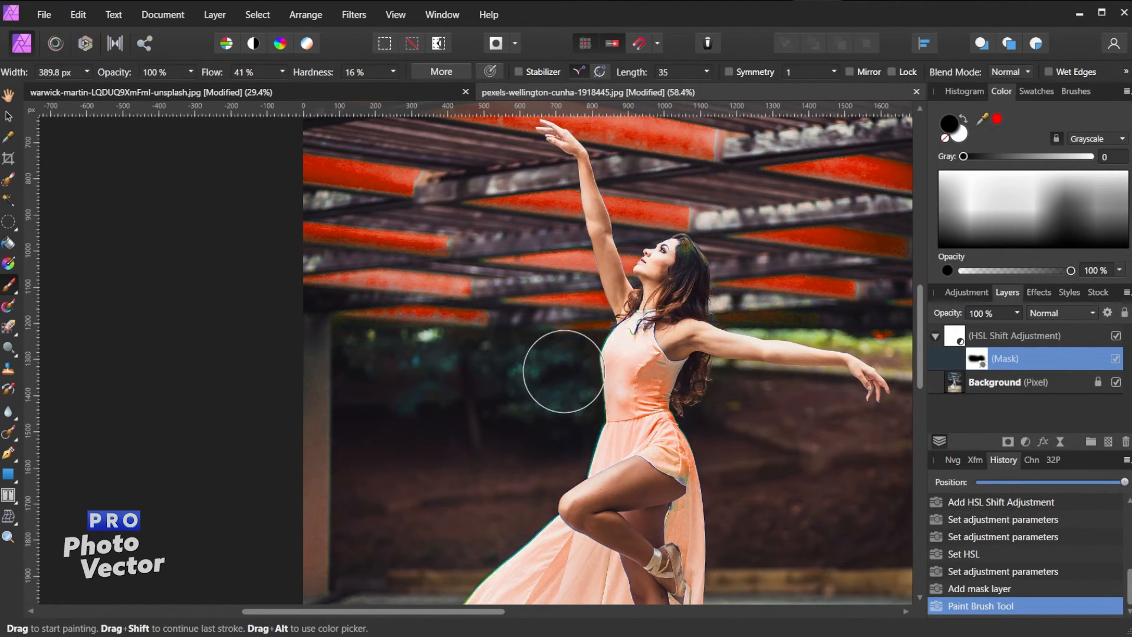
{"action": "mouse_move", "coordinate": [788, 510]}
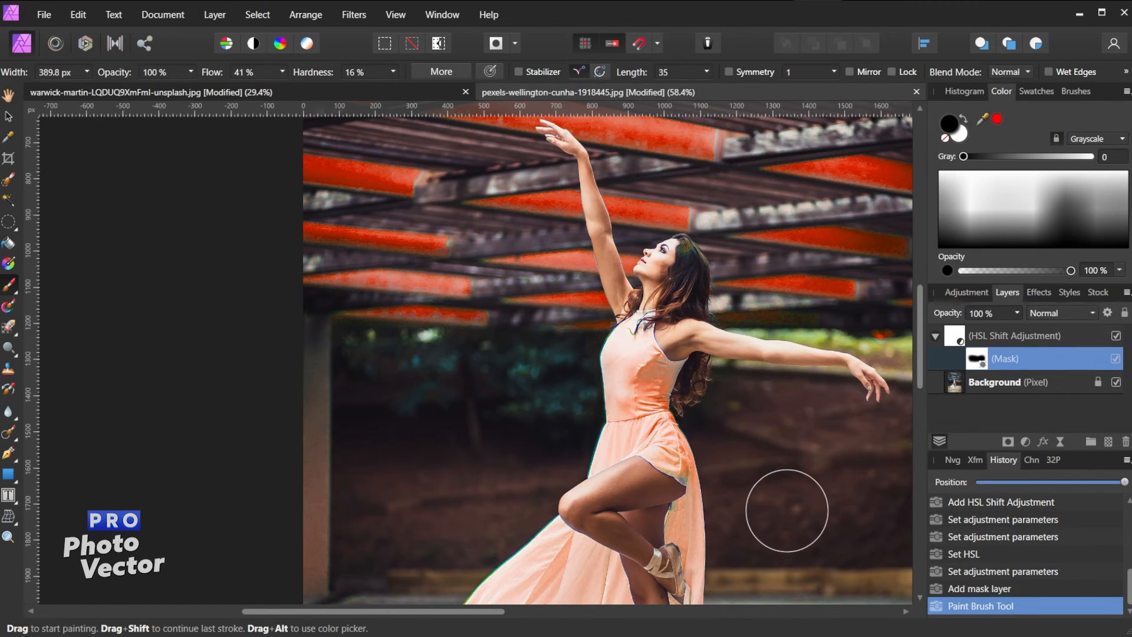